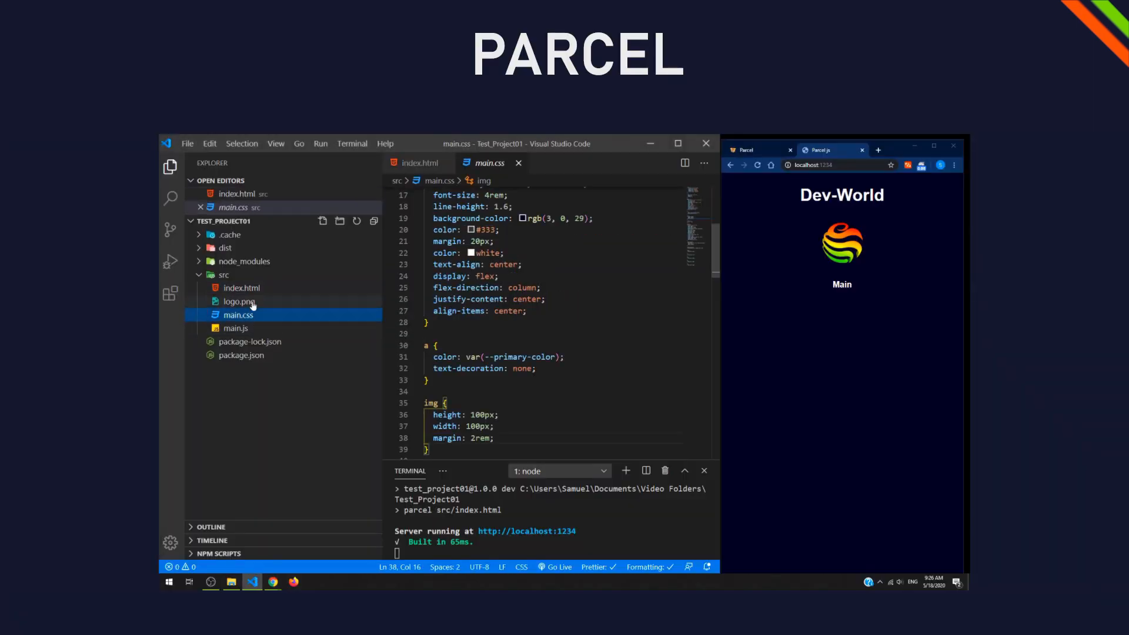
Run npm init with default answers and open the generated package.json
right_click(236, 314)
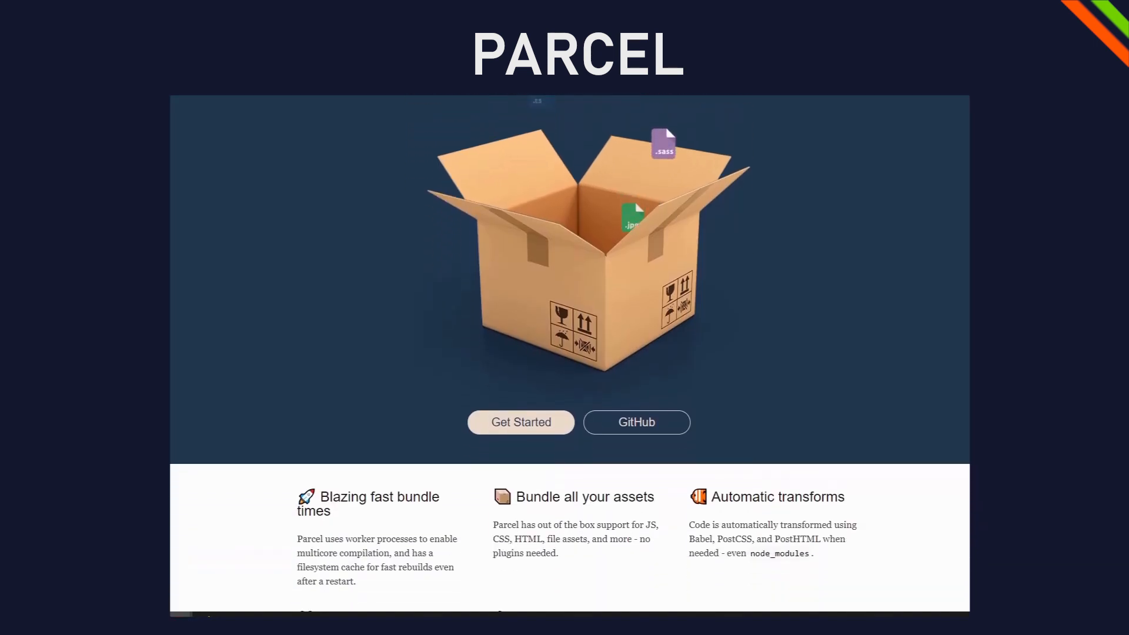
scroll(down, 3)
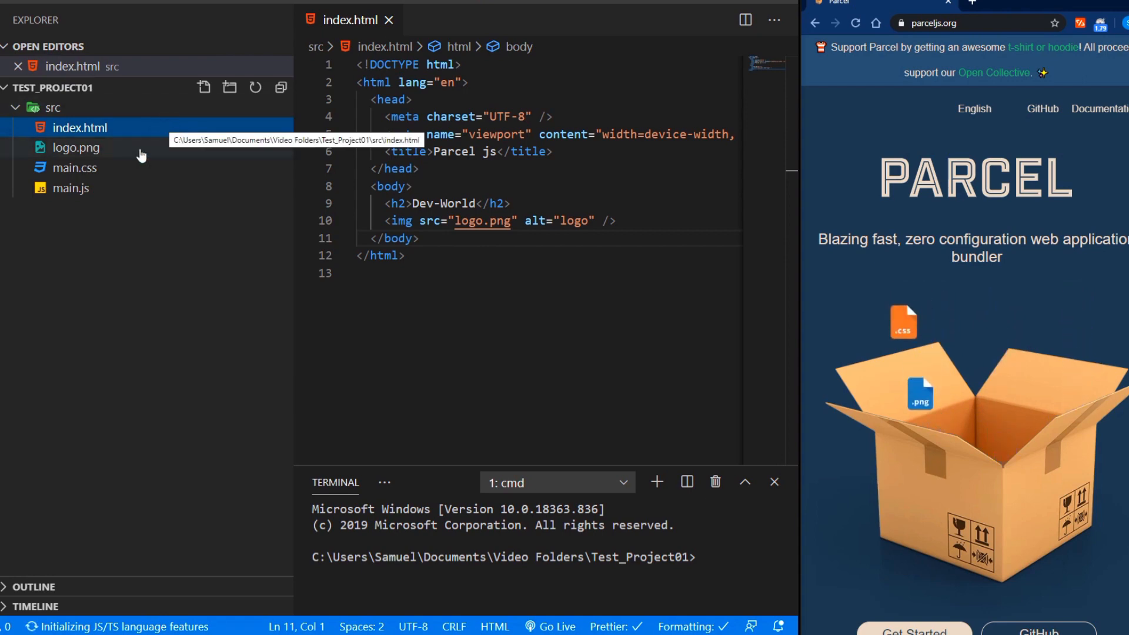
mouse_move(114, 178)
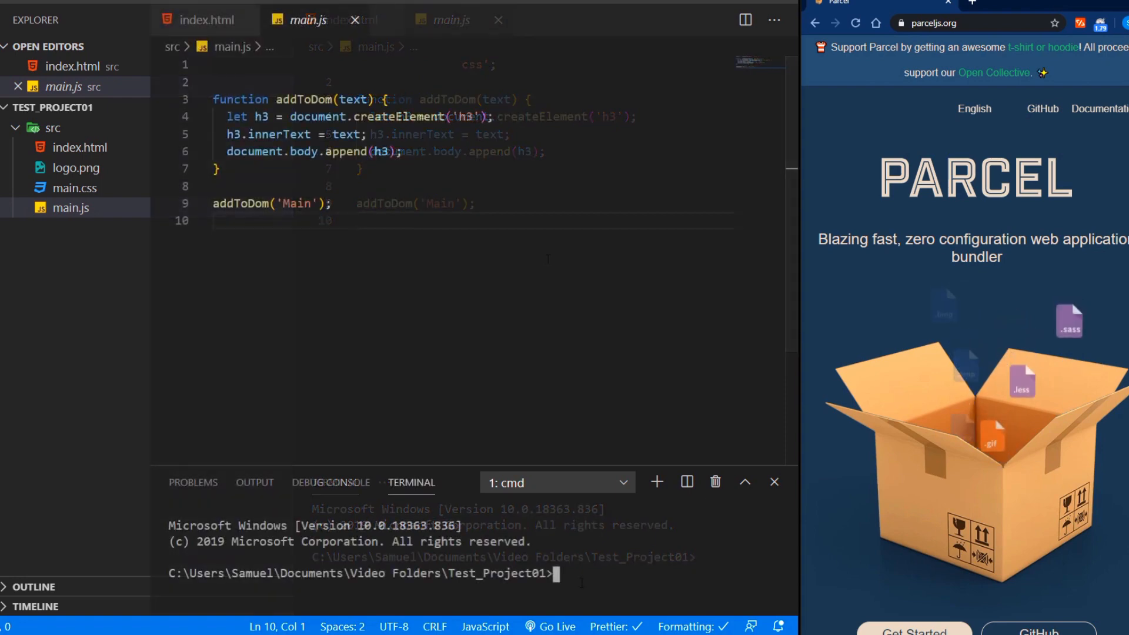
text(npm ini)
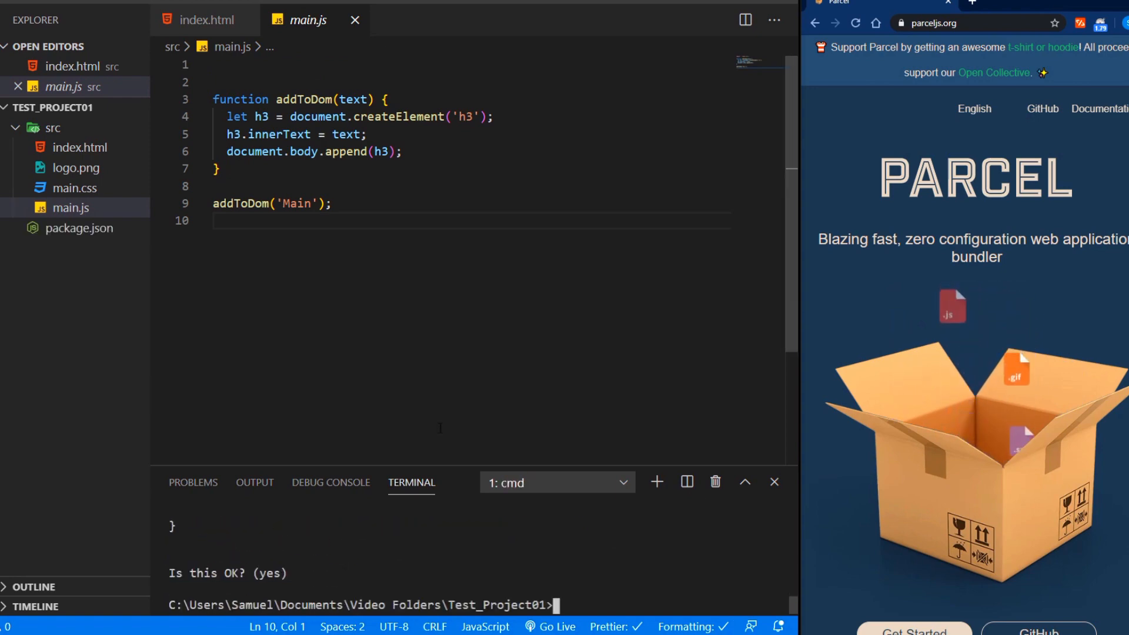
click(79, 228)
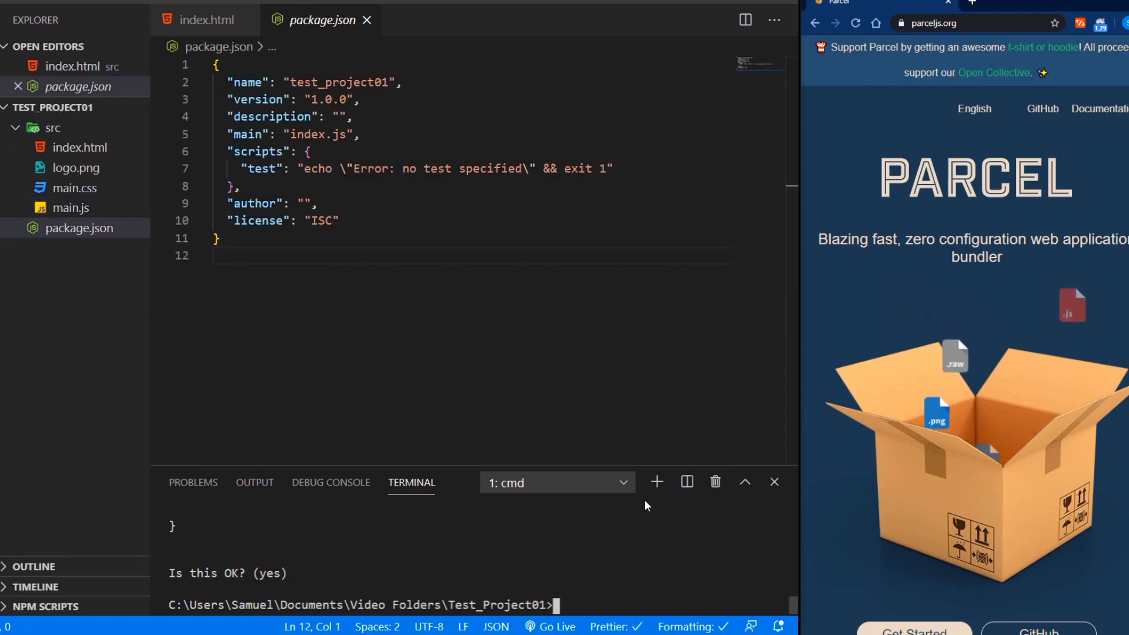
Install parcel-bundler as a dev dependency and replace the test script with "parcel src/index.html" dev script
text(npm install parcel-bundler --save-dev)
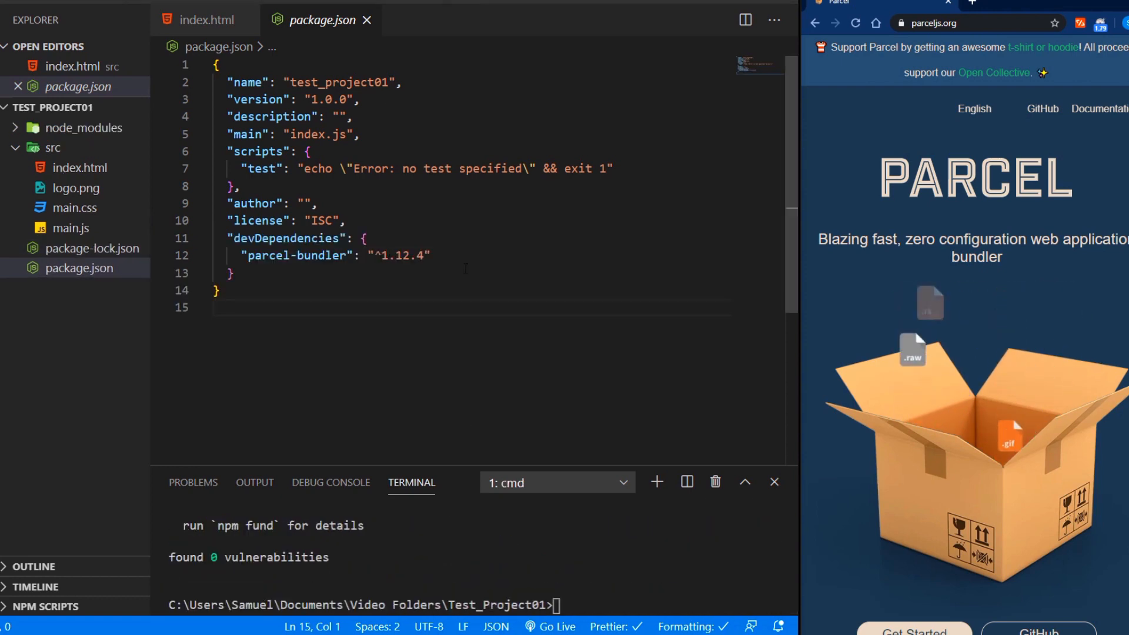
drag(530, 169, 612, 168)
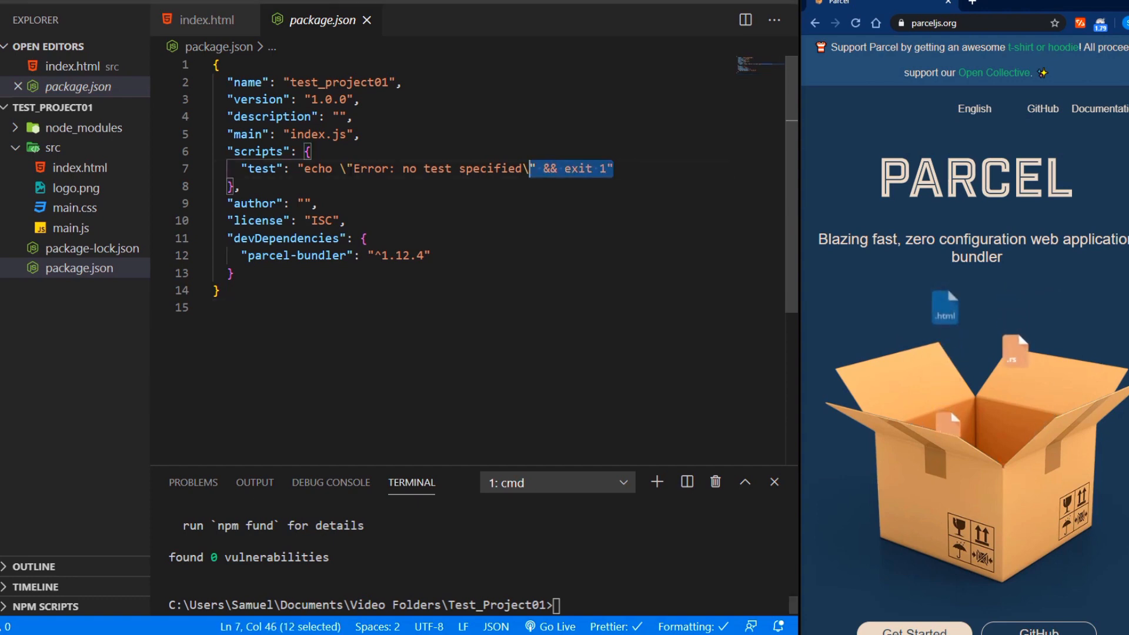
key(Delete)
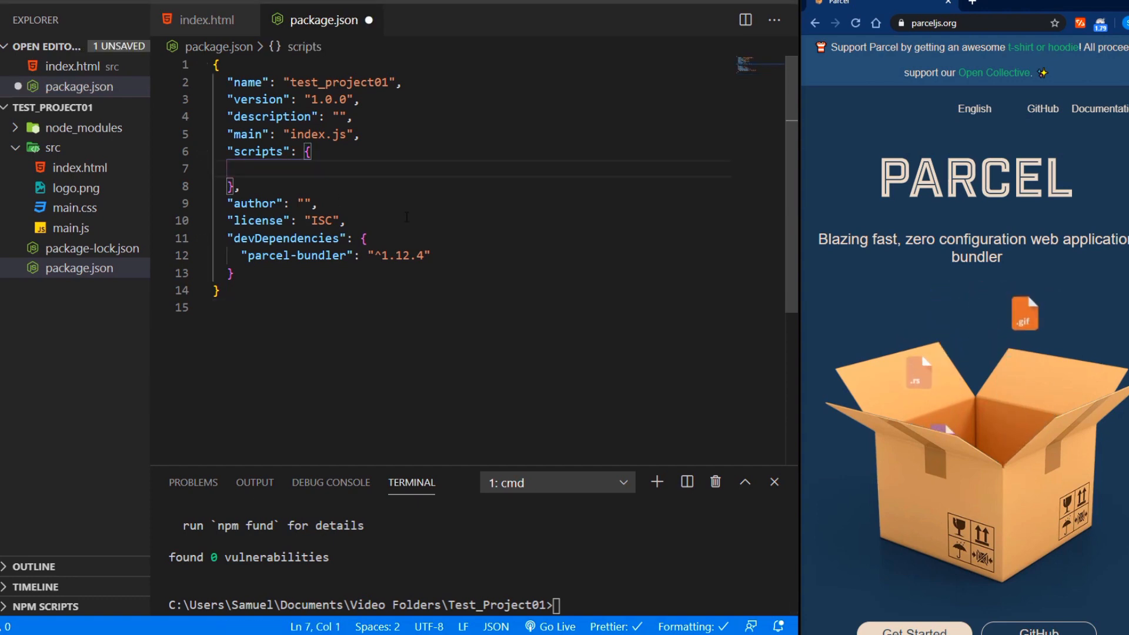
text("dev": "parcel src/index.html",)
text("build": "parcel build src/index.html")
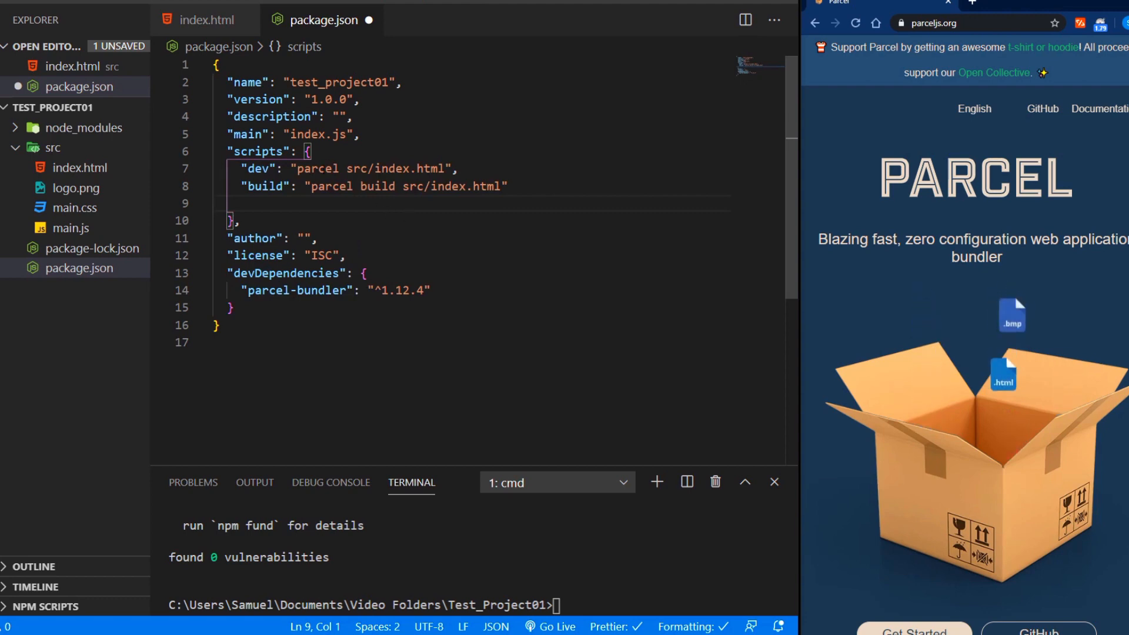
double_click(315, 168)
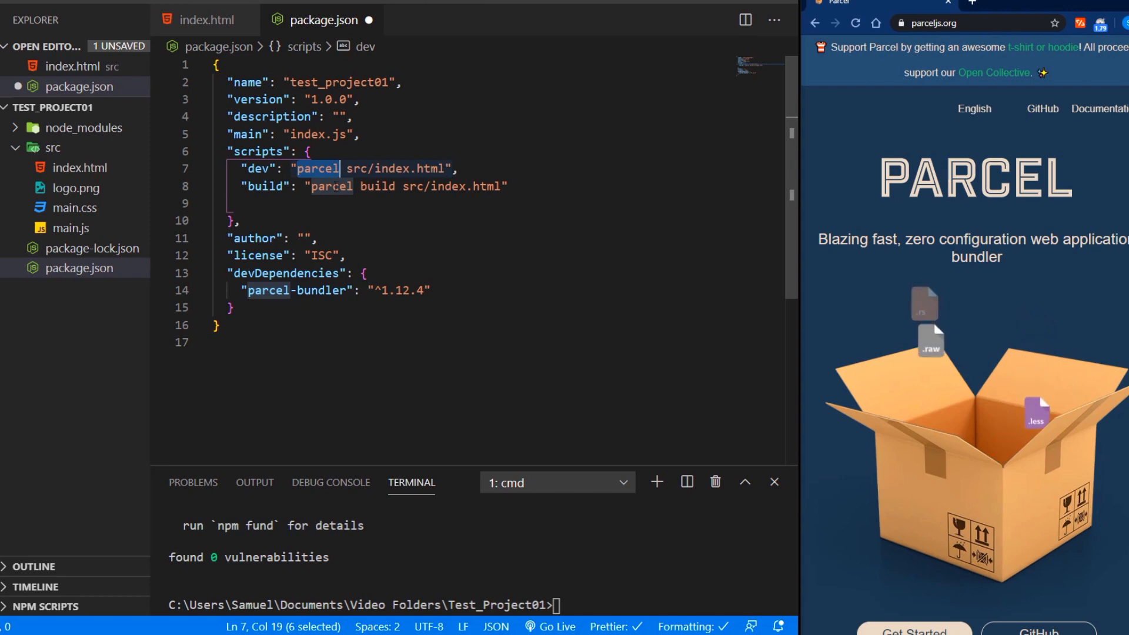
double_click(377, 186)
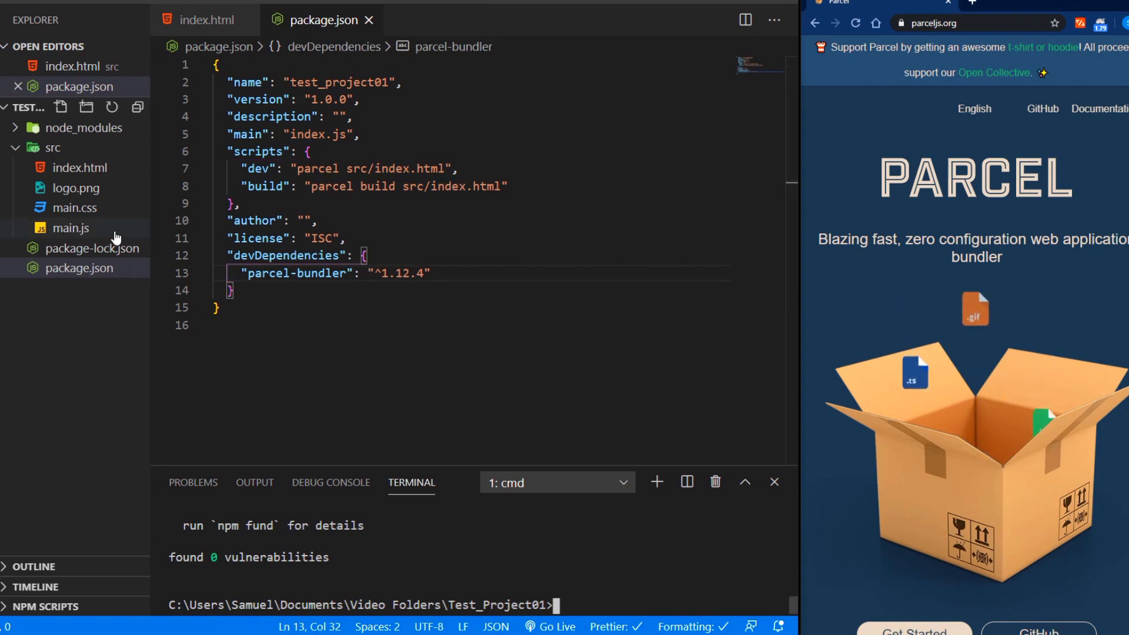
Add a main.js script tag to index.html and start Parcel with npm run dev
click(80, 168)
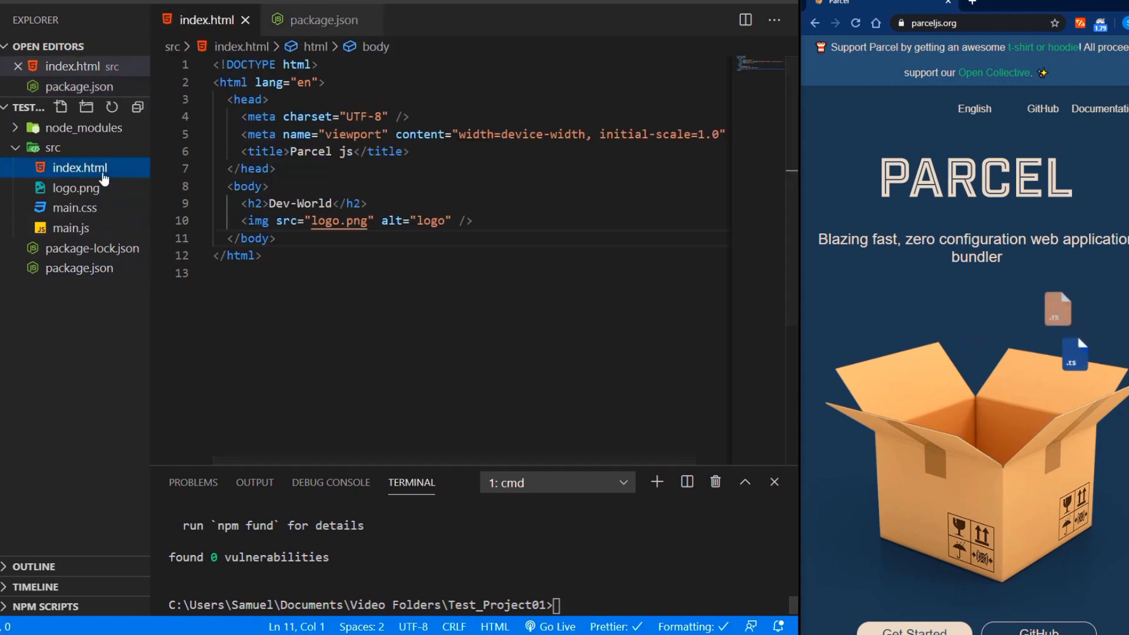
key(Enter)
text(<script src="./main.js"></script>)
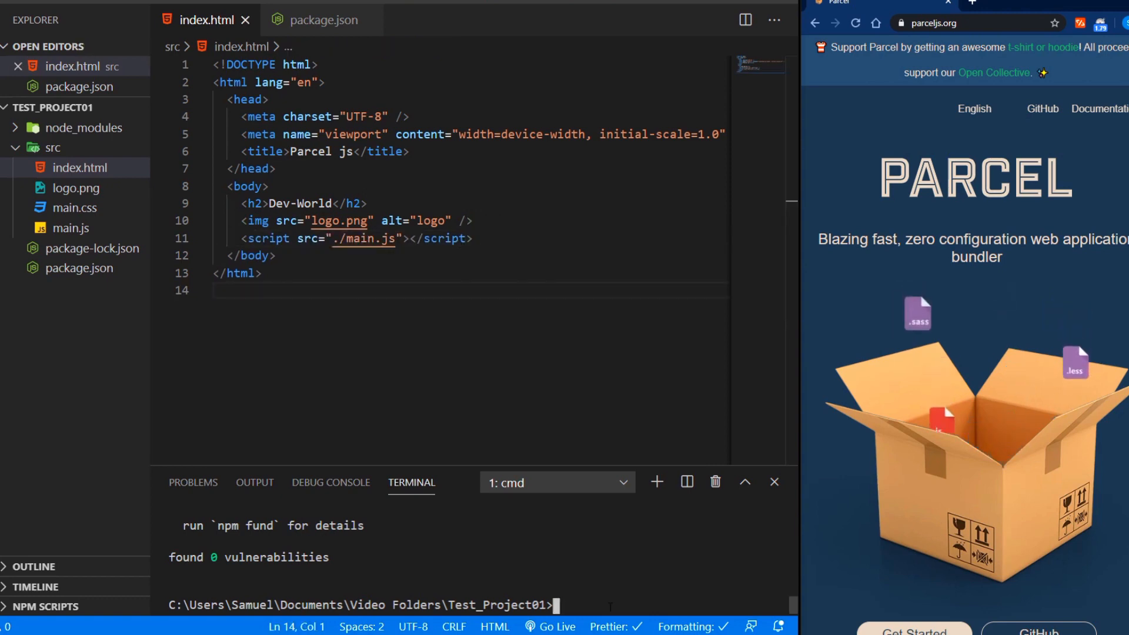
text(npm run de)
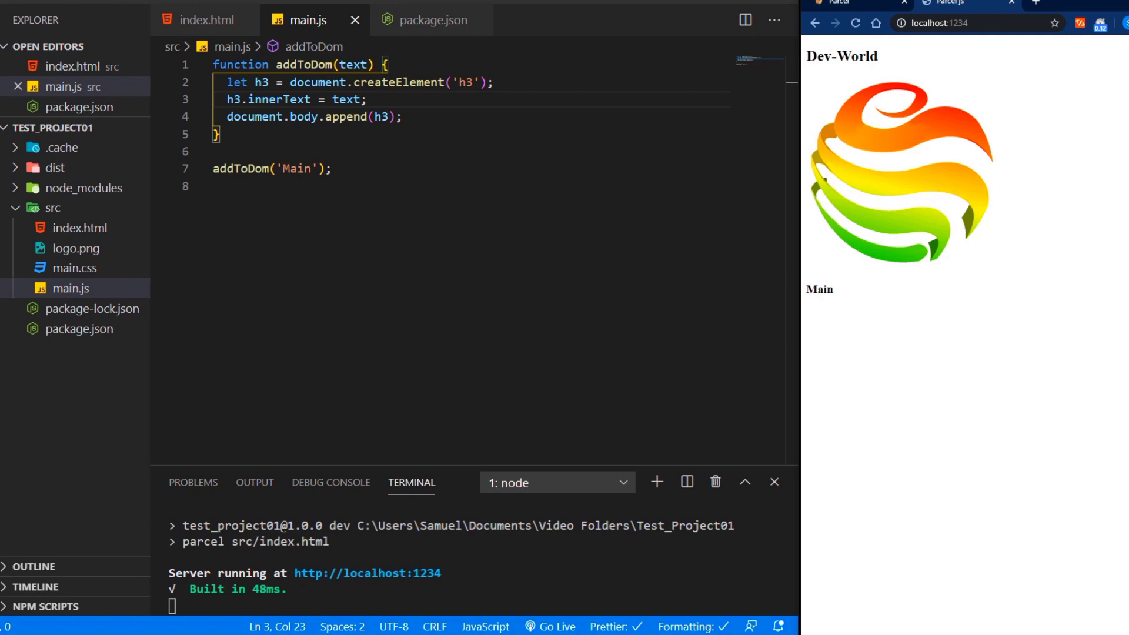
Add import './main.css'; to main.js, then inspect the hashed CSS and JS bundles in dist
text(import './main.css';)
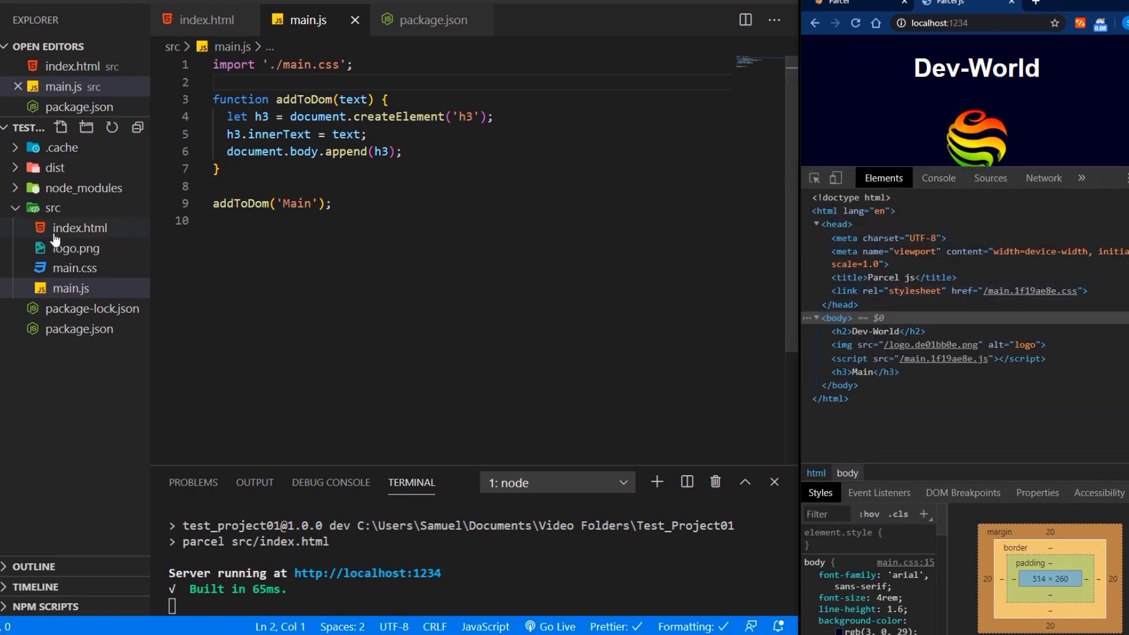
click(80, 228)
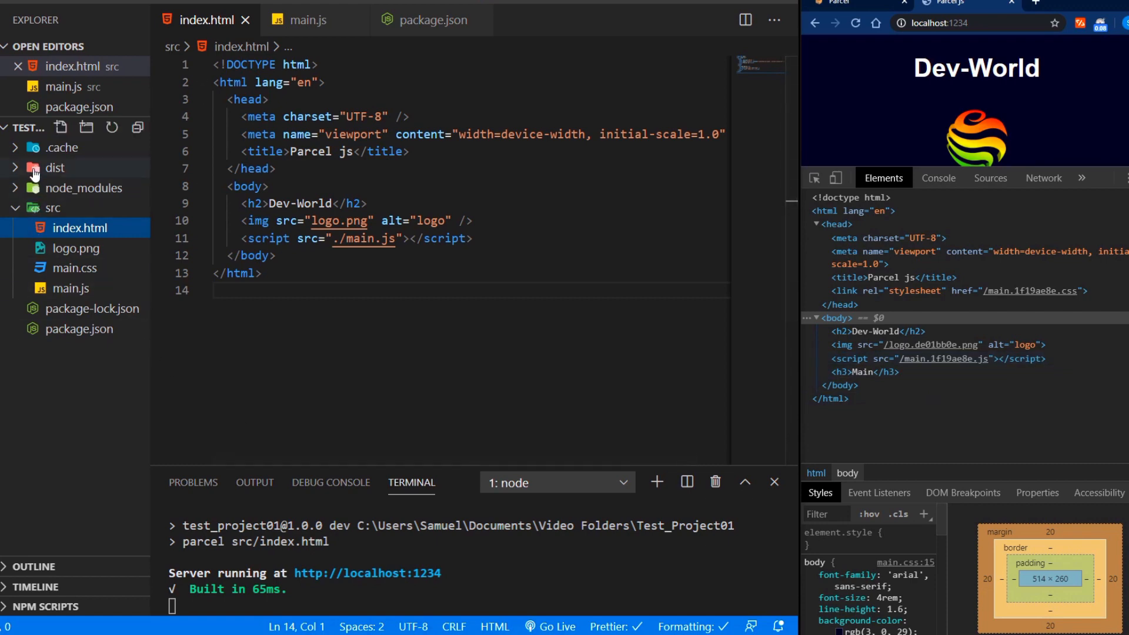
click(54, 167)
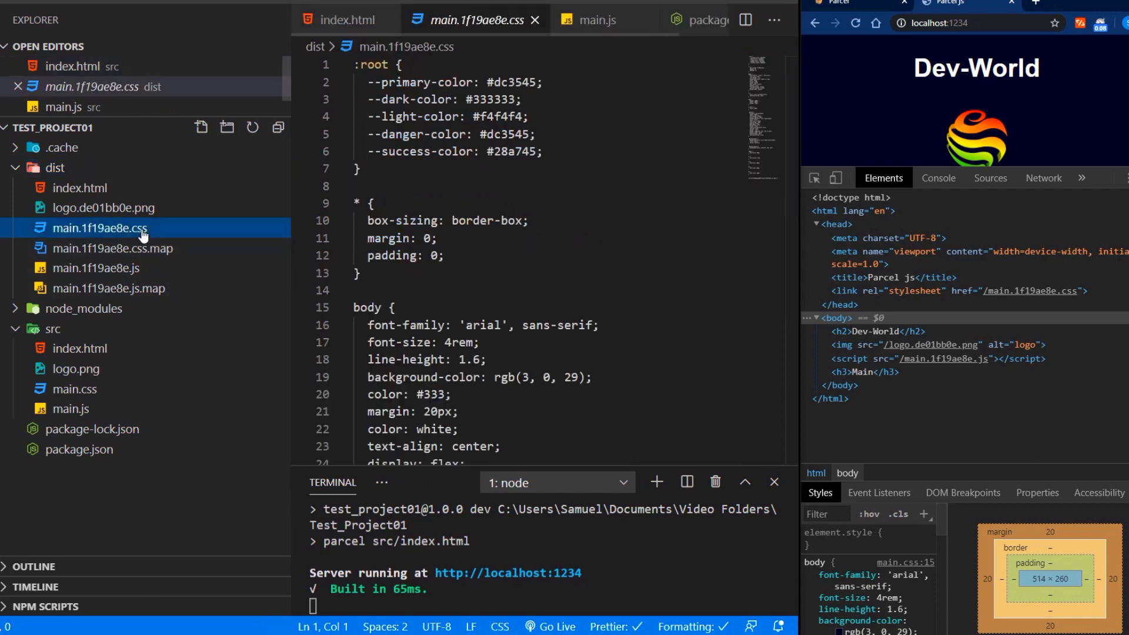
click(97, 288)
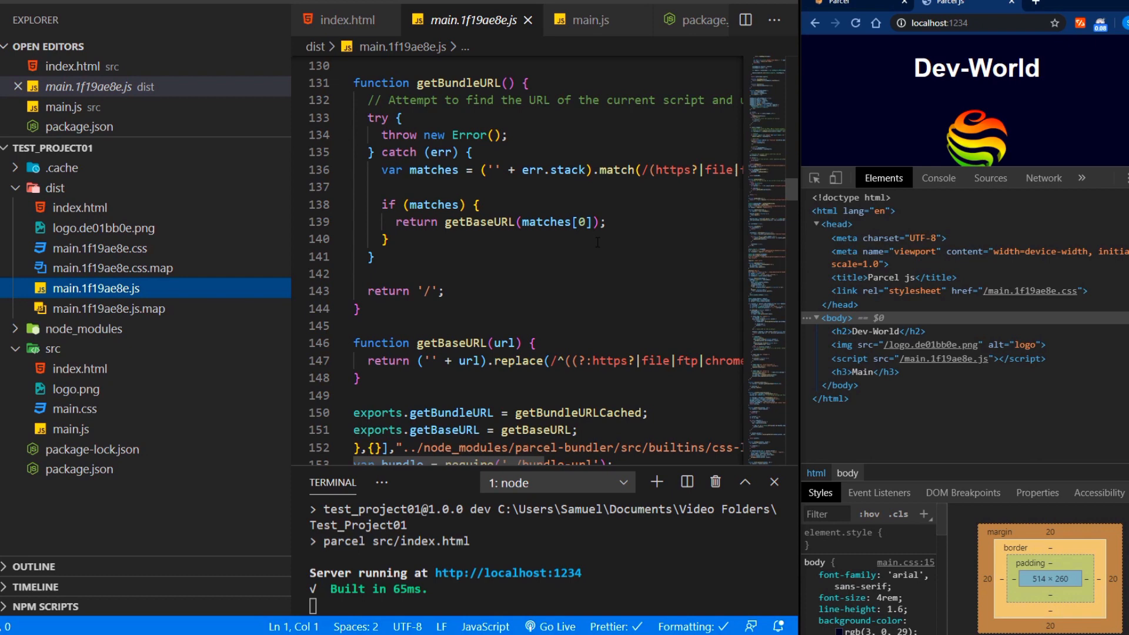
click(345, 19)
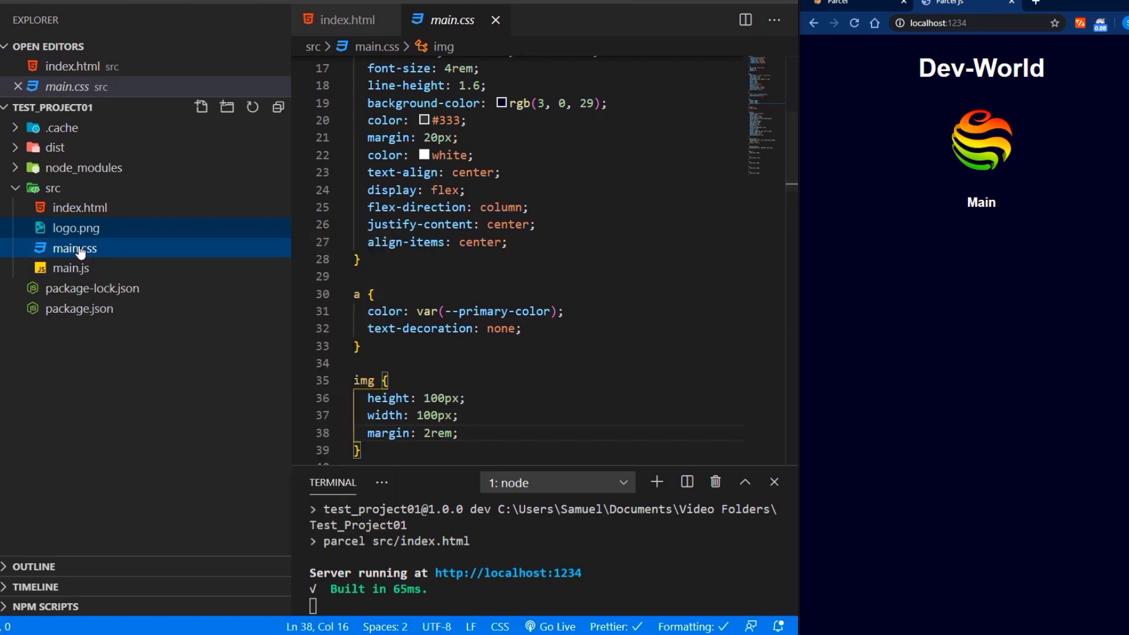
Rename main.css to main.scss and point the main.js import at './main.scss'
double_click(74, 247)
text(s)
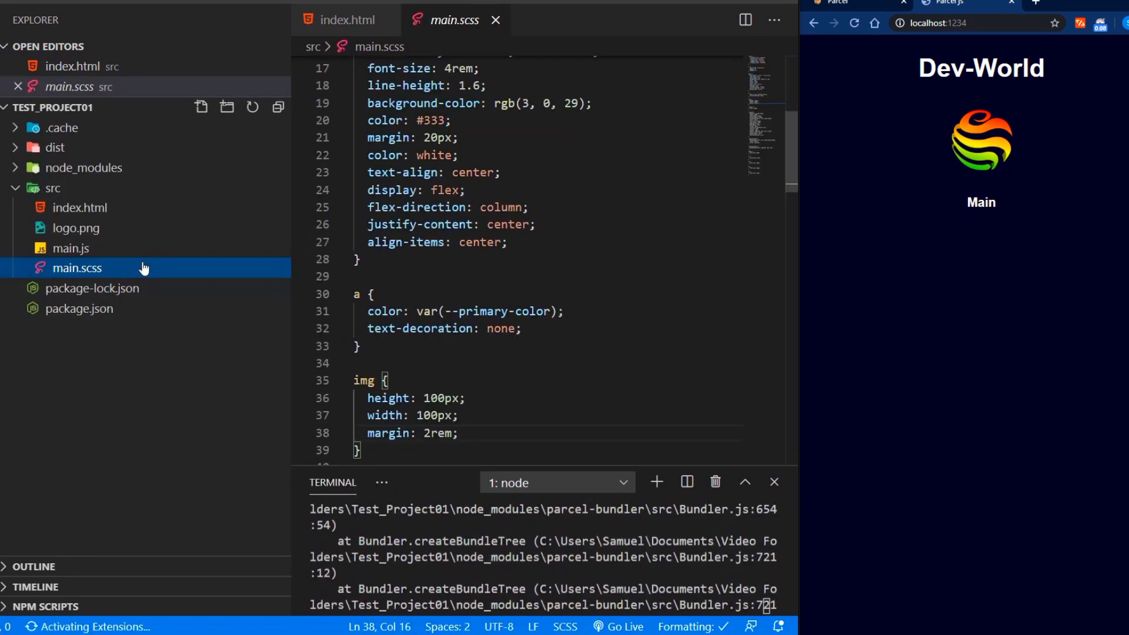
click(71, 247)
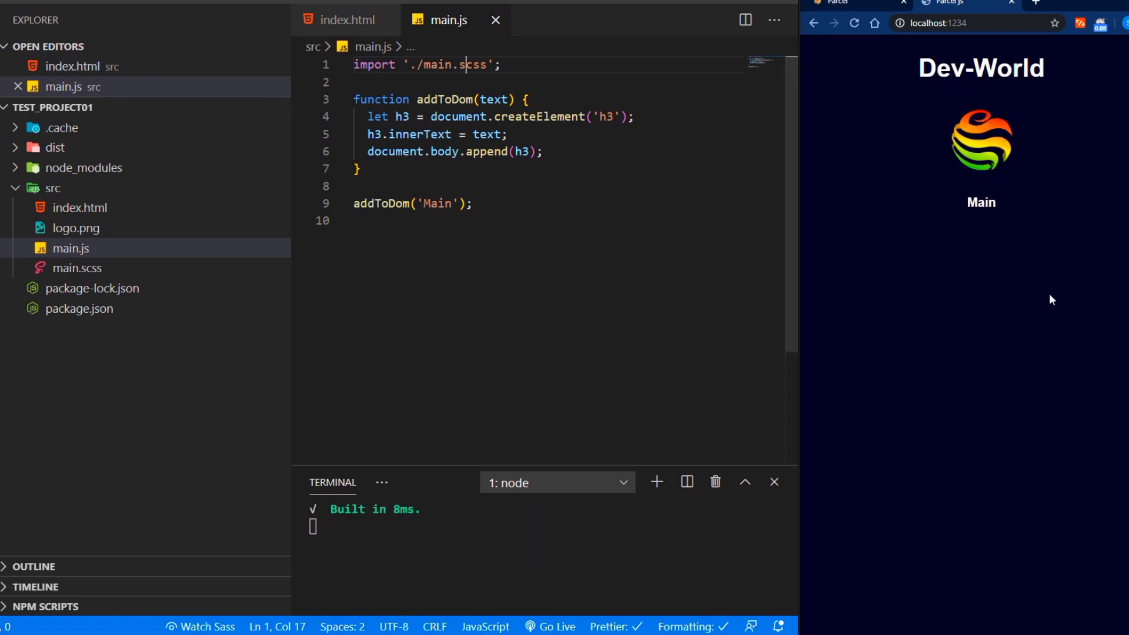
mouse_move(1011, 339)
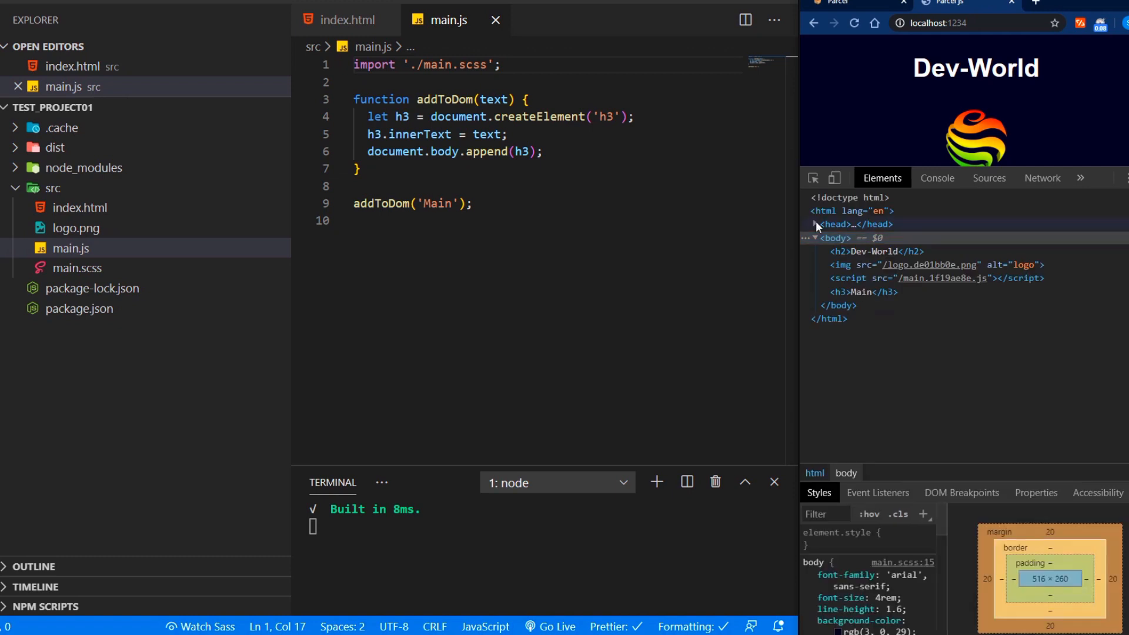
click(814, 224)
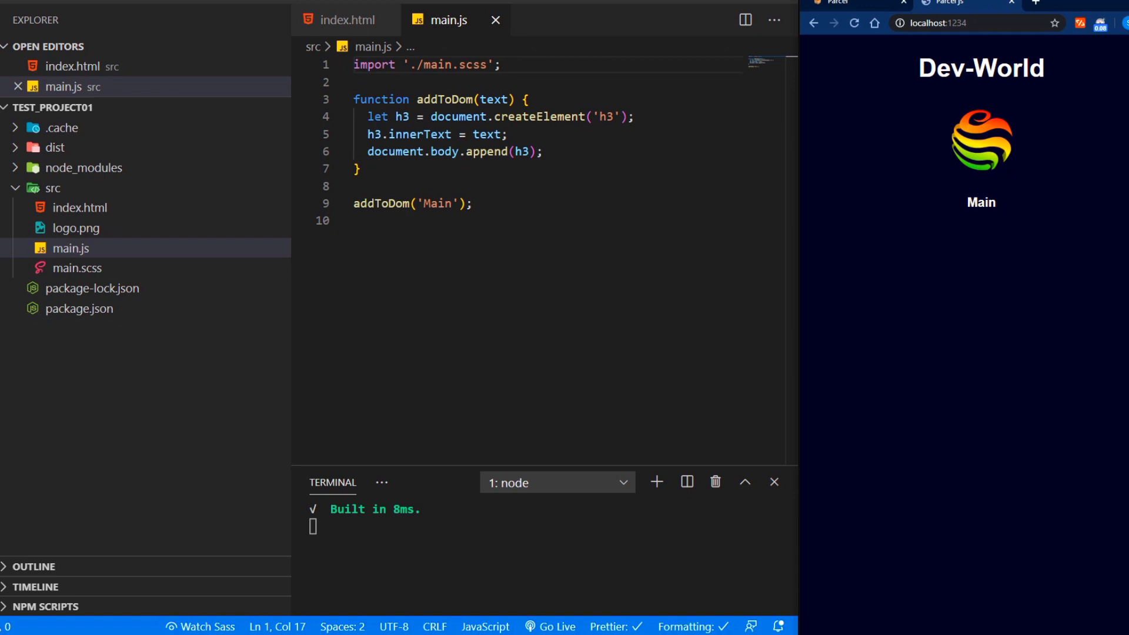
Create sayHello.js in src and add import sayHello from './sayHello'; to main.js
click(54, 188)
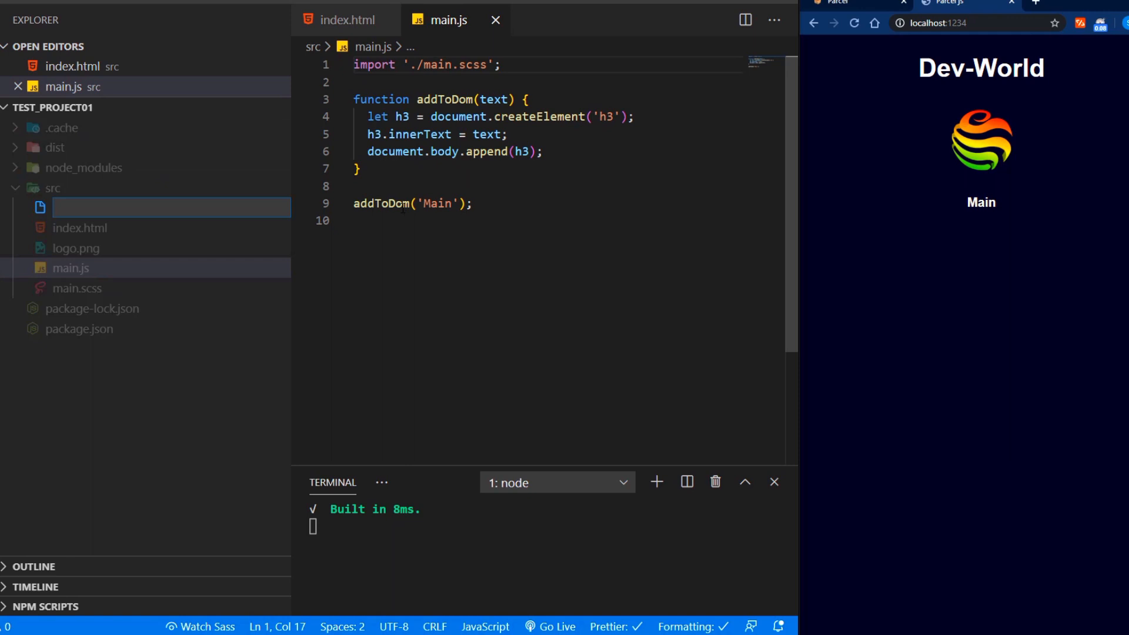
text(sayHello(text) {)
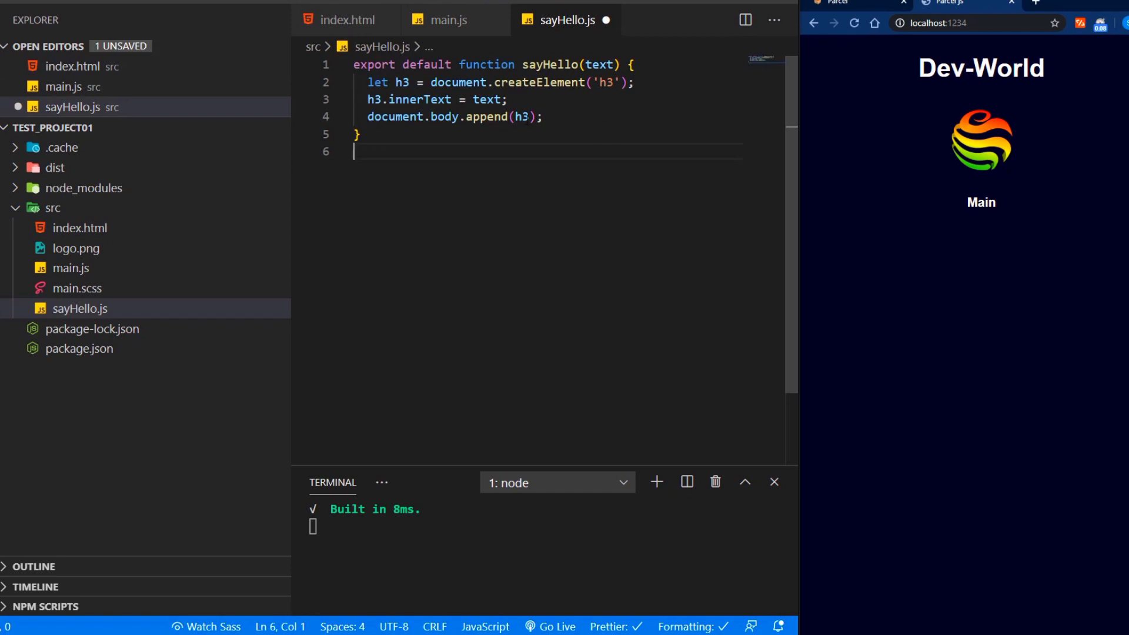
double_click(550, 64)
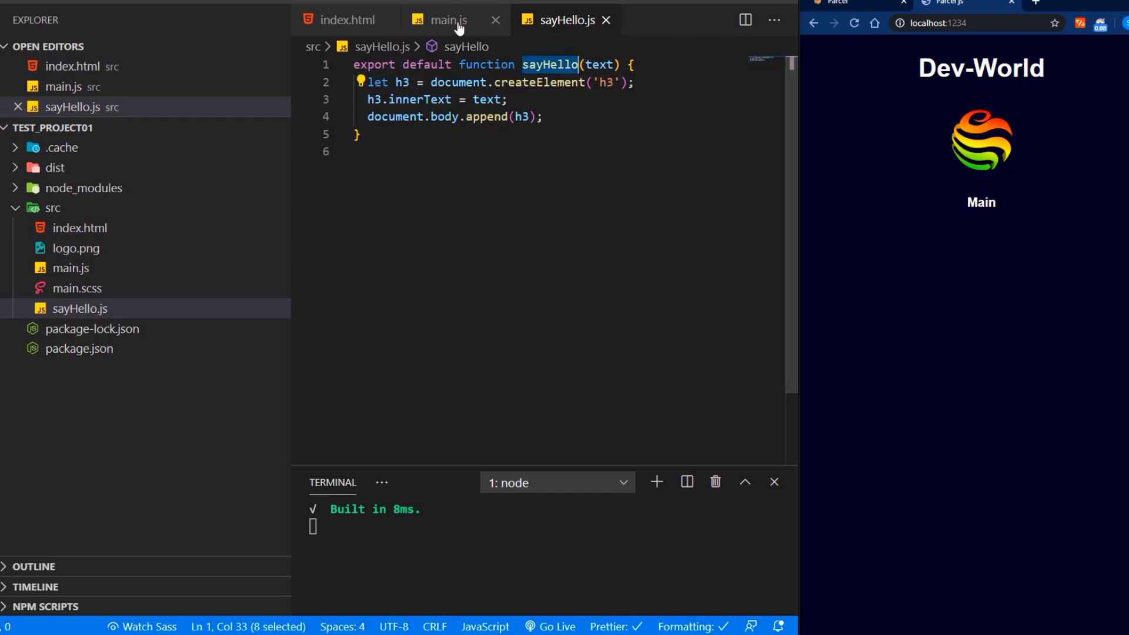
click(447, 19)
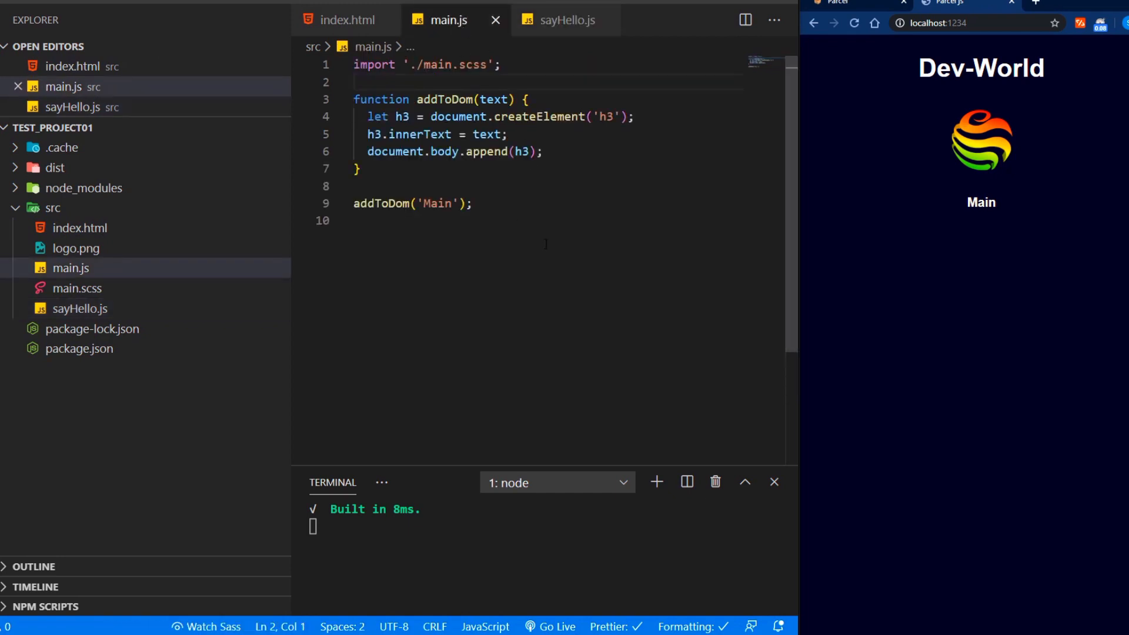
text(import sayHello from './sayHello';)
click(546, 221)
text(sayHello('Hello');)
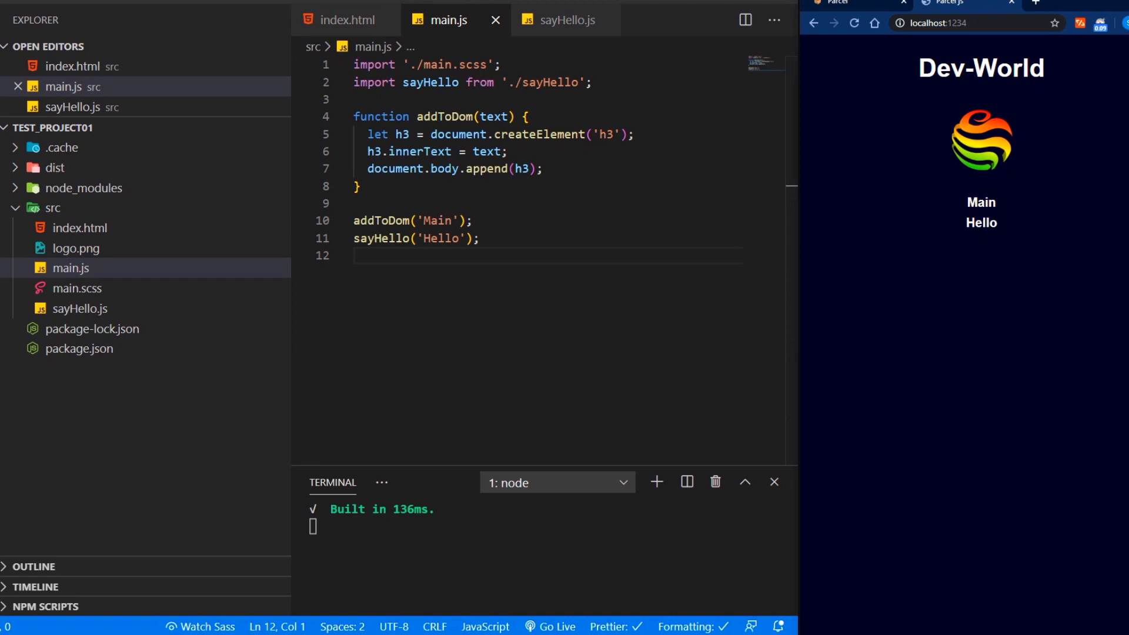
click(52, 207)
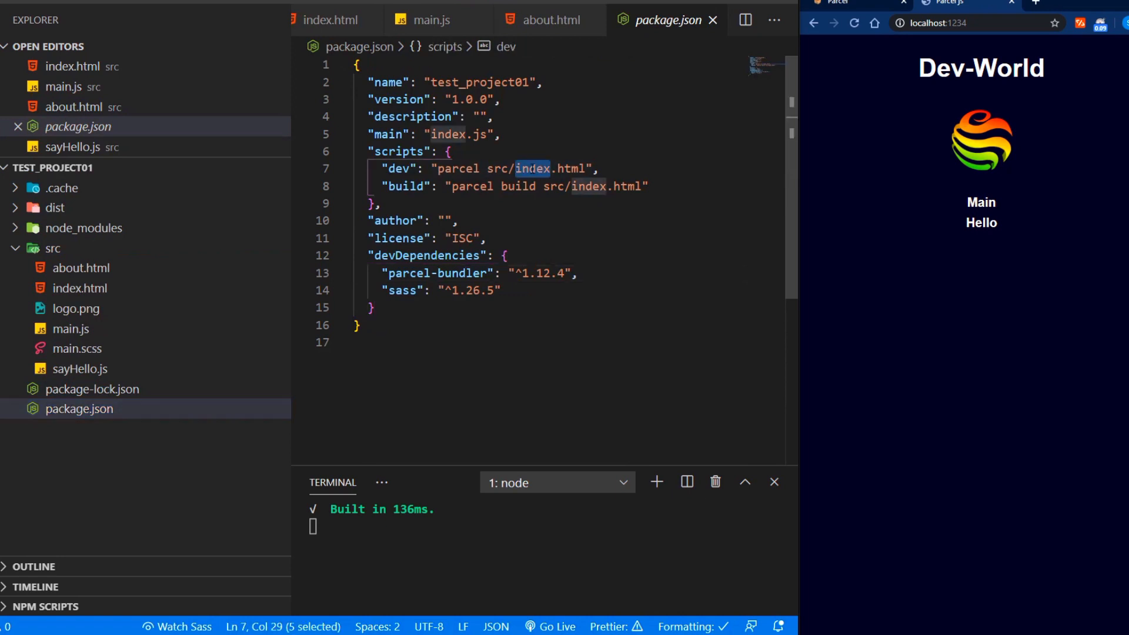
Point both dev and build scripts at src/*.html and restart npm run dev
text(*)
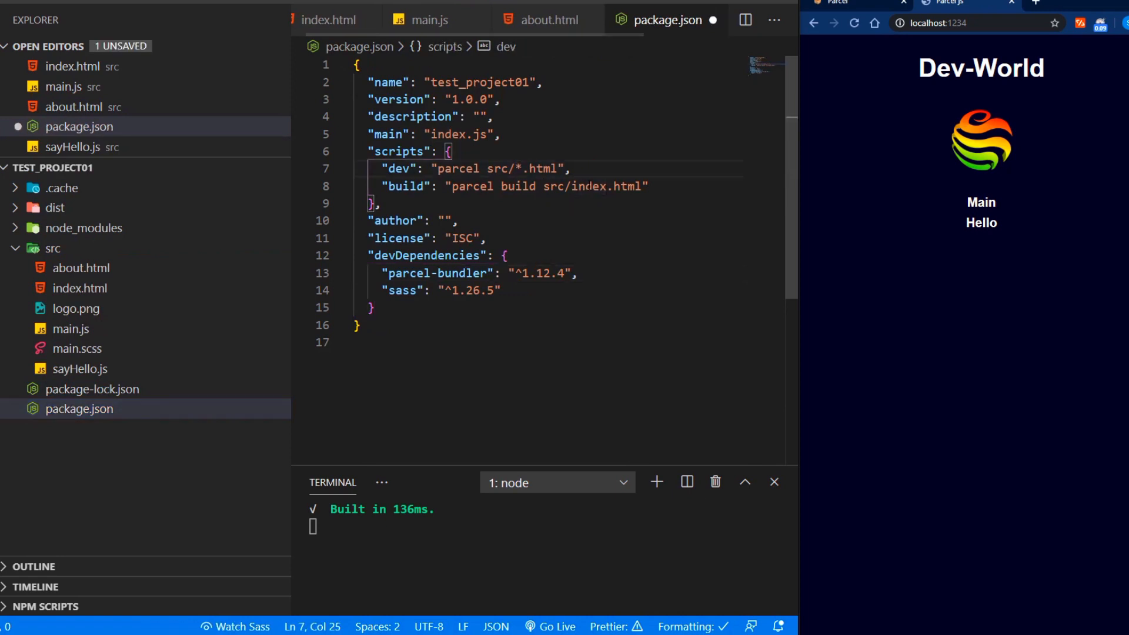
text(*)
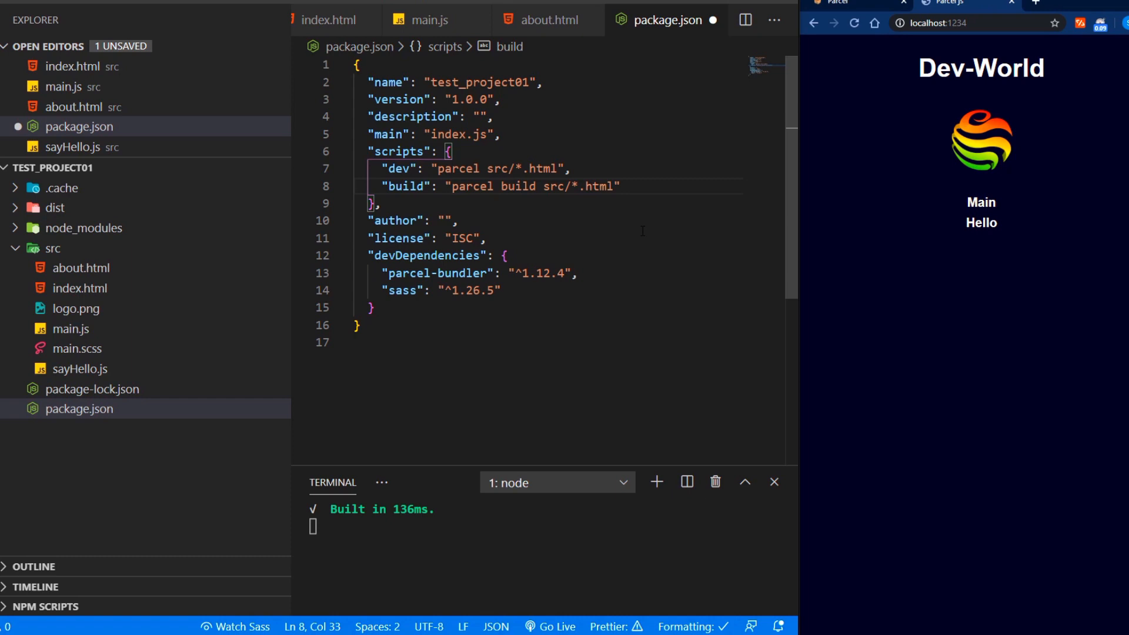
text(y)
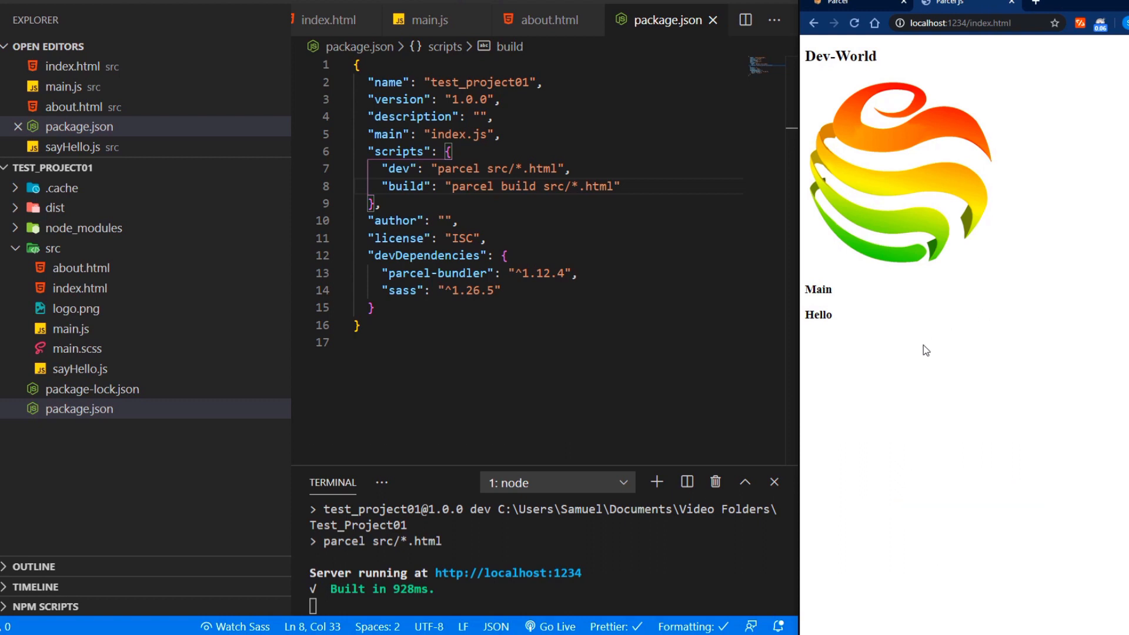
mouse_move(905, 380)
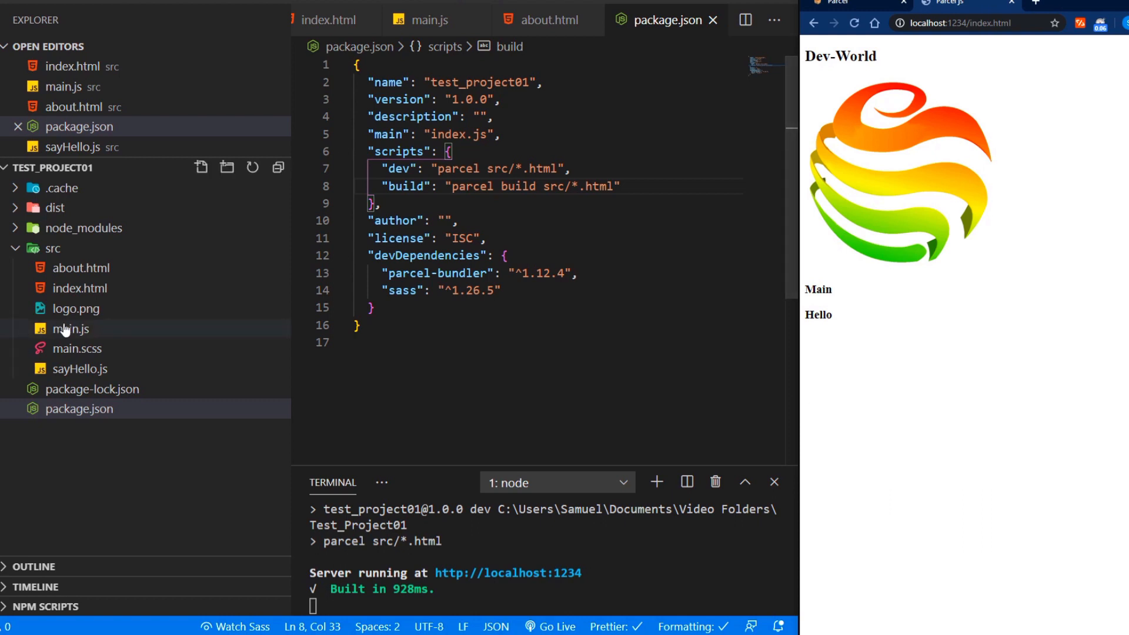
Remove the main.scss import from main.js and link ./main.scss in index.html's head
click(70, 330)
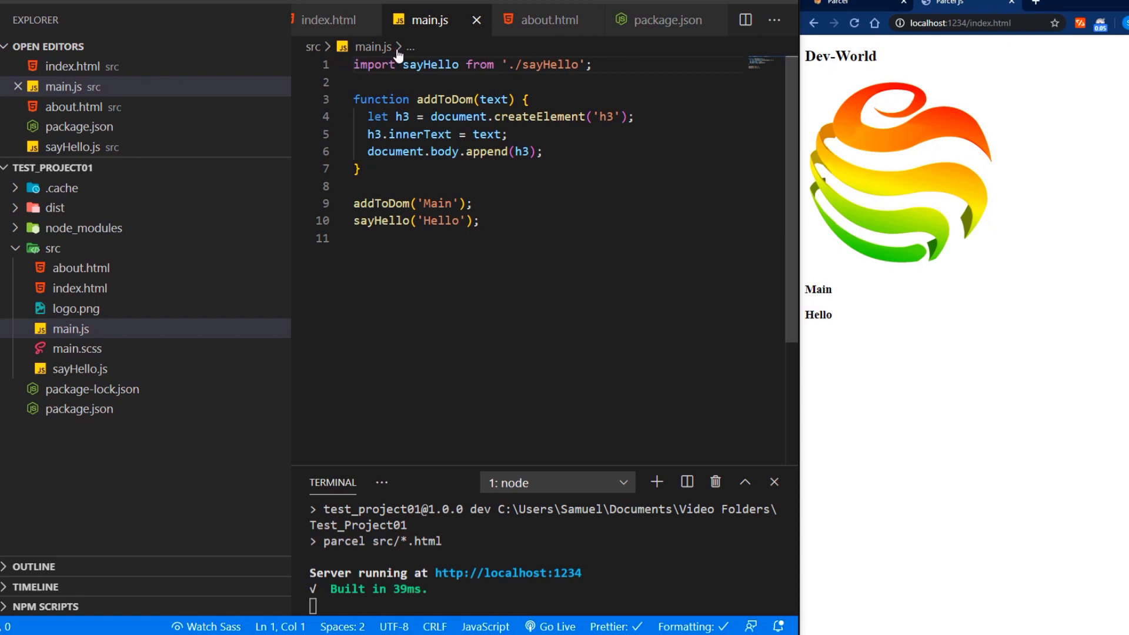
click(333, 20)
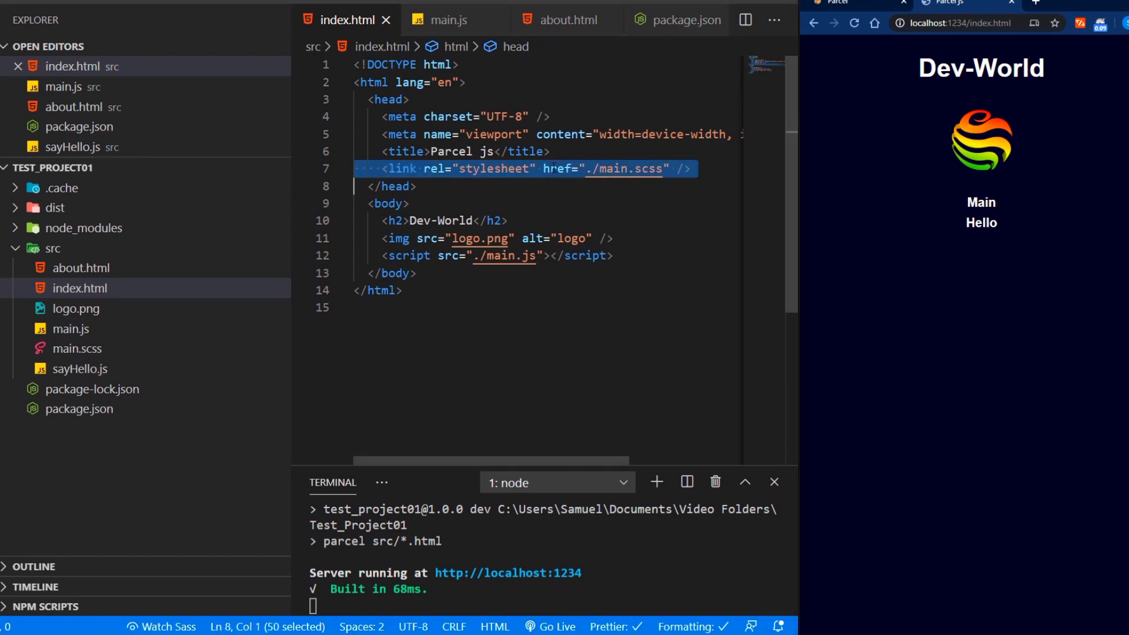
Format and save about.html, then load localhost:1234/about.html in the browser
click(568, 20)
text(abo)
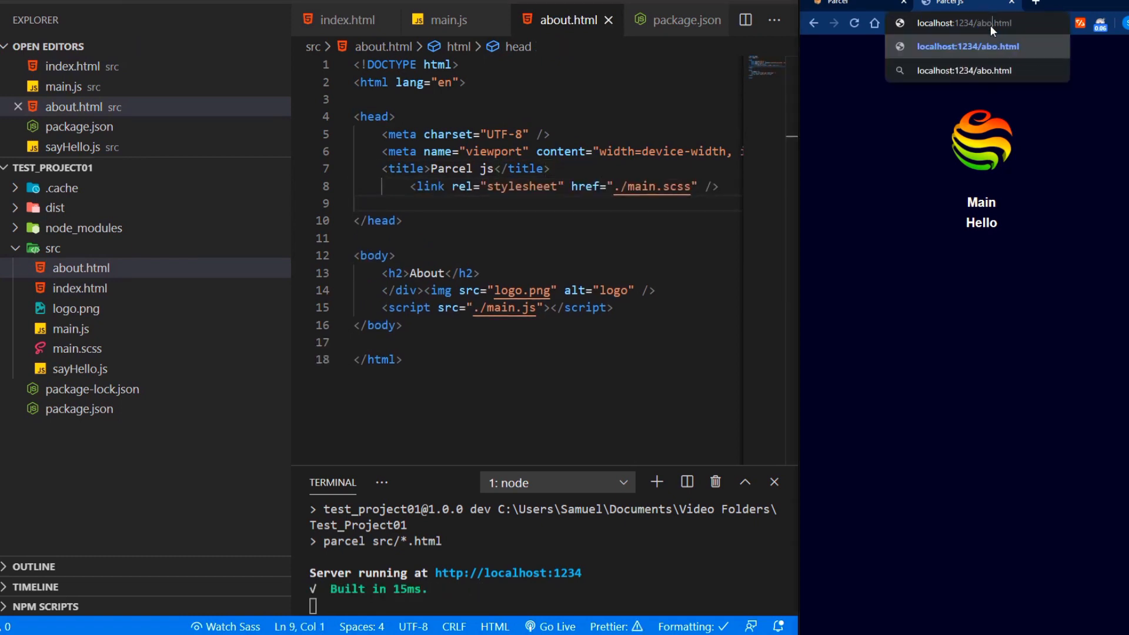
text(ut)
key(Enter)
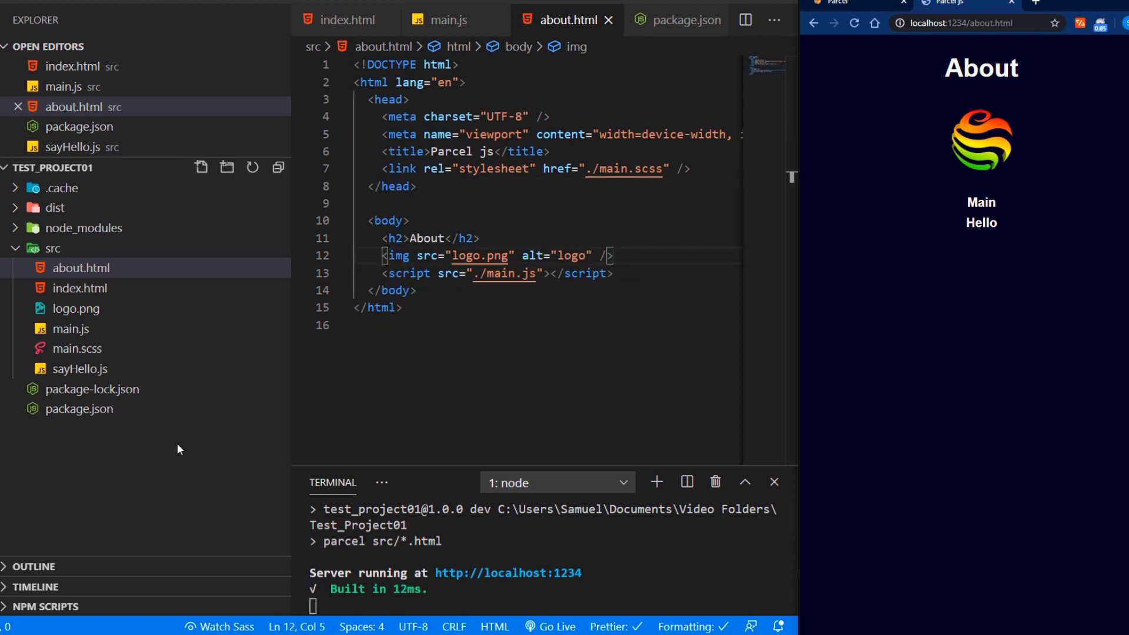
mouse_move(81, 212)
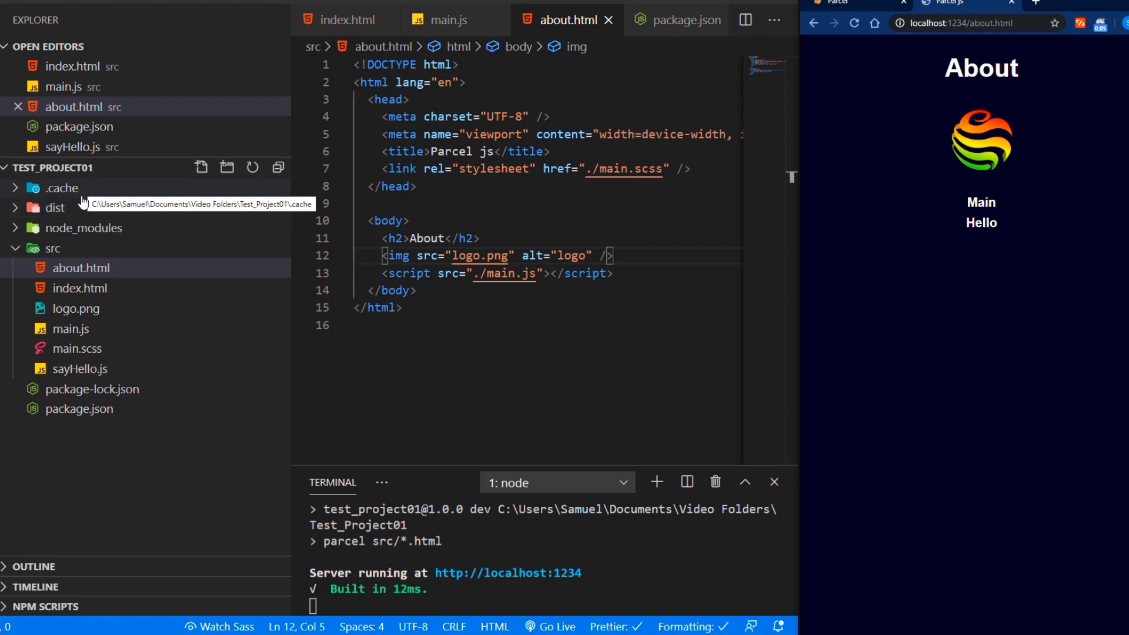
mouse_move(55, 208)
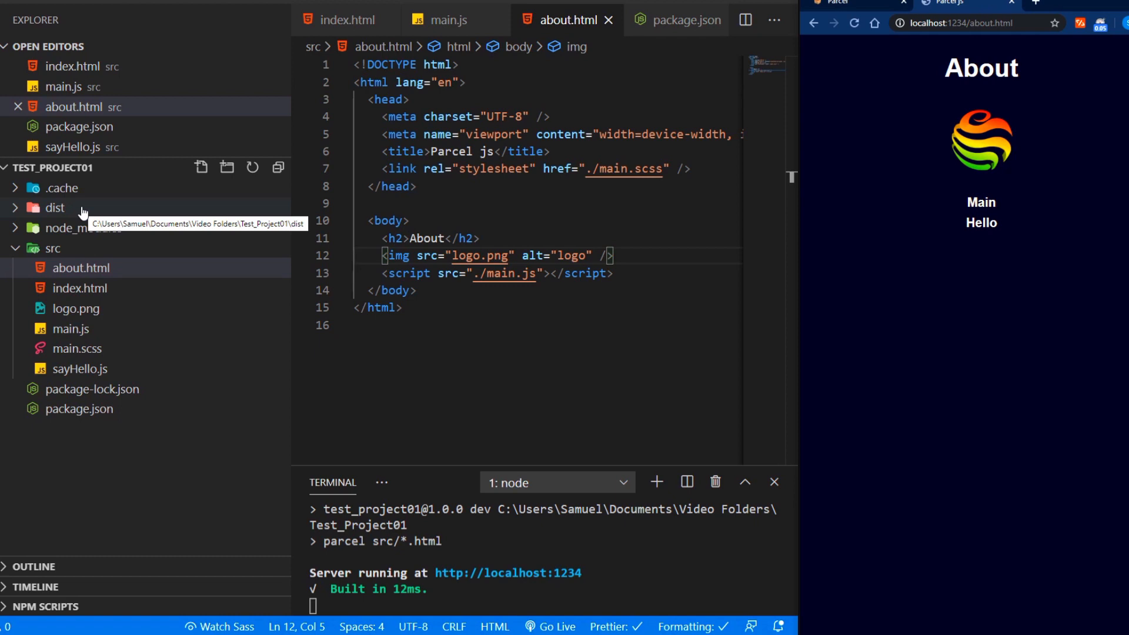
Delete the old dist folder, run npm run build, and view the new hashed dist files
right_click(54, 208)
text(y)
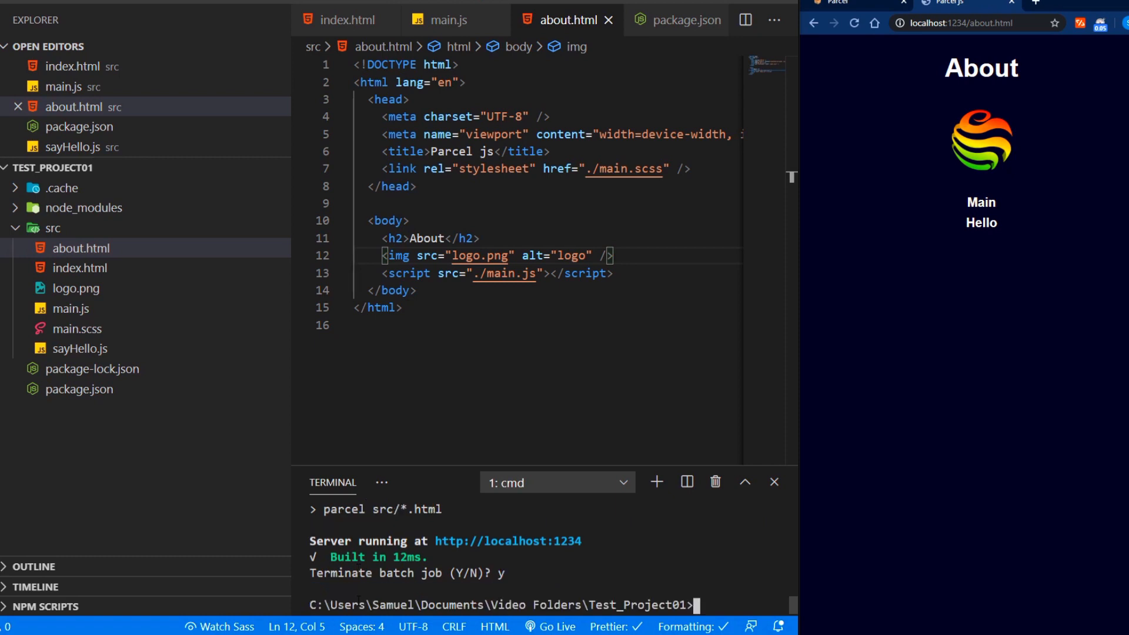
text(npm ru)
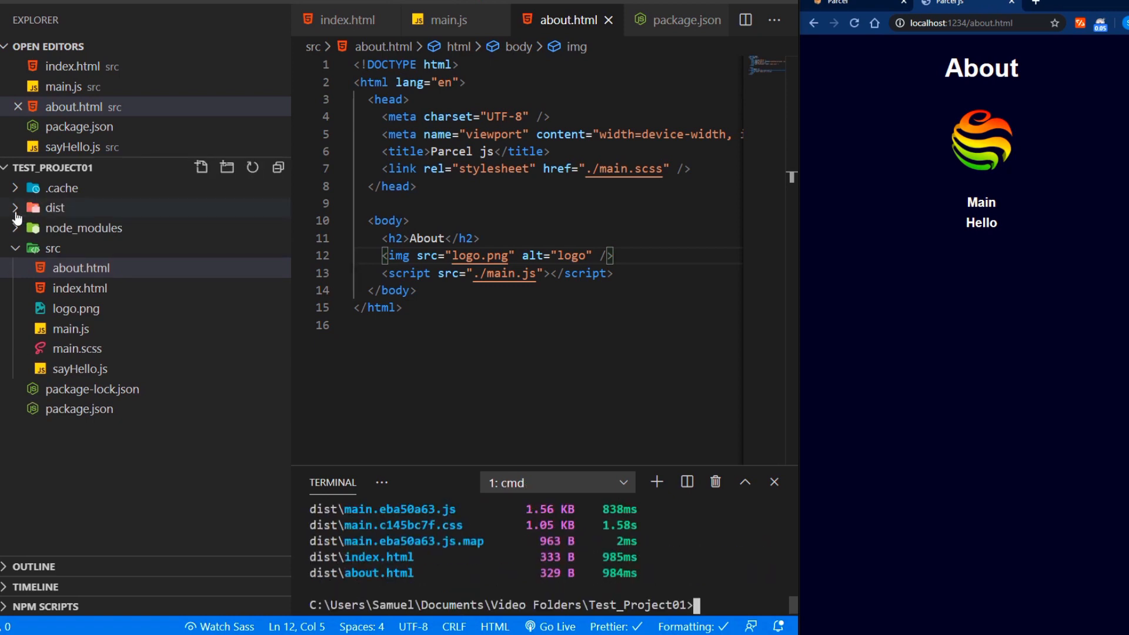
click(54, 208)
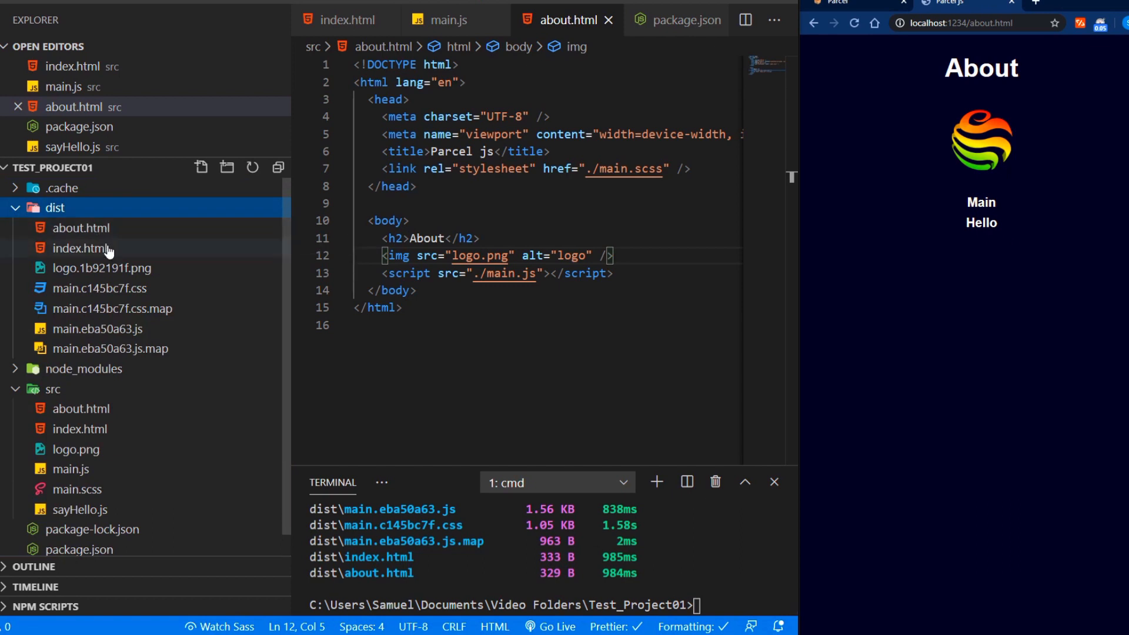
mouse_move(100, 268)
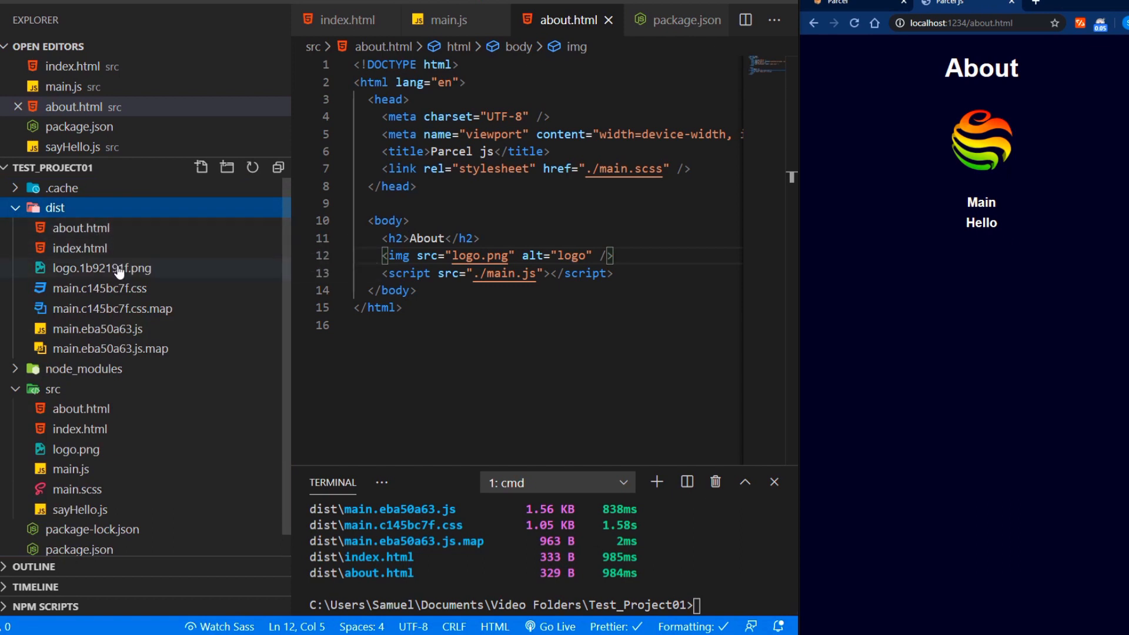
mouse_move(189, 321)
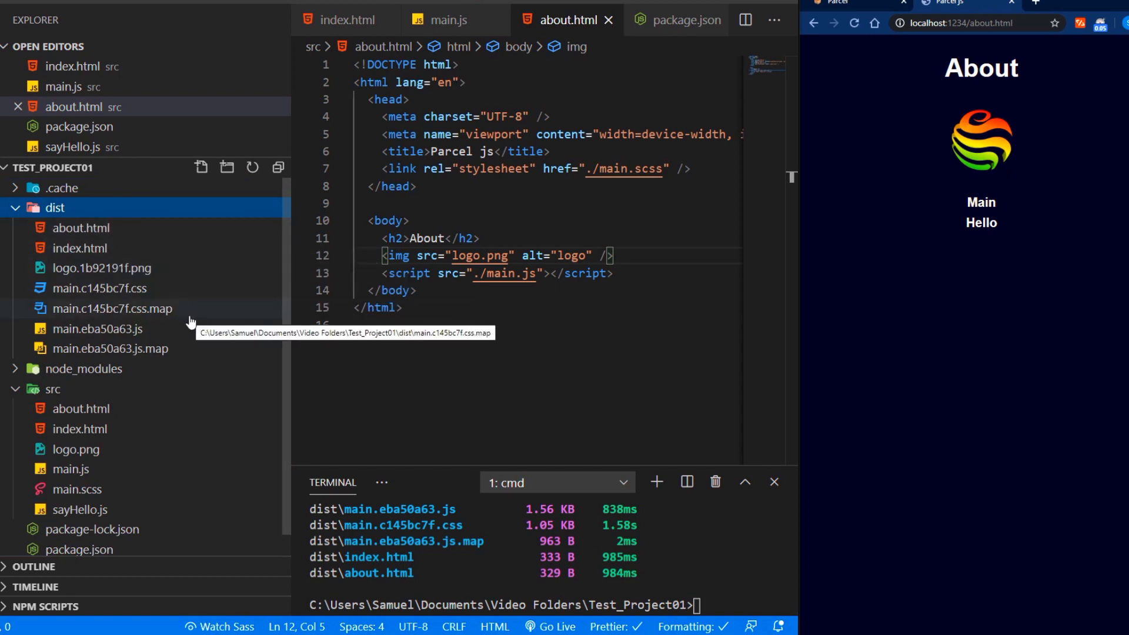
mouse_move(184, 356)
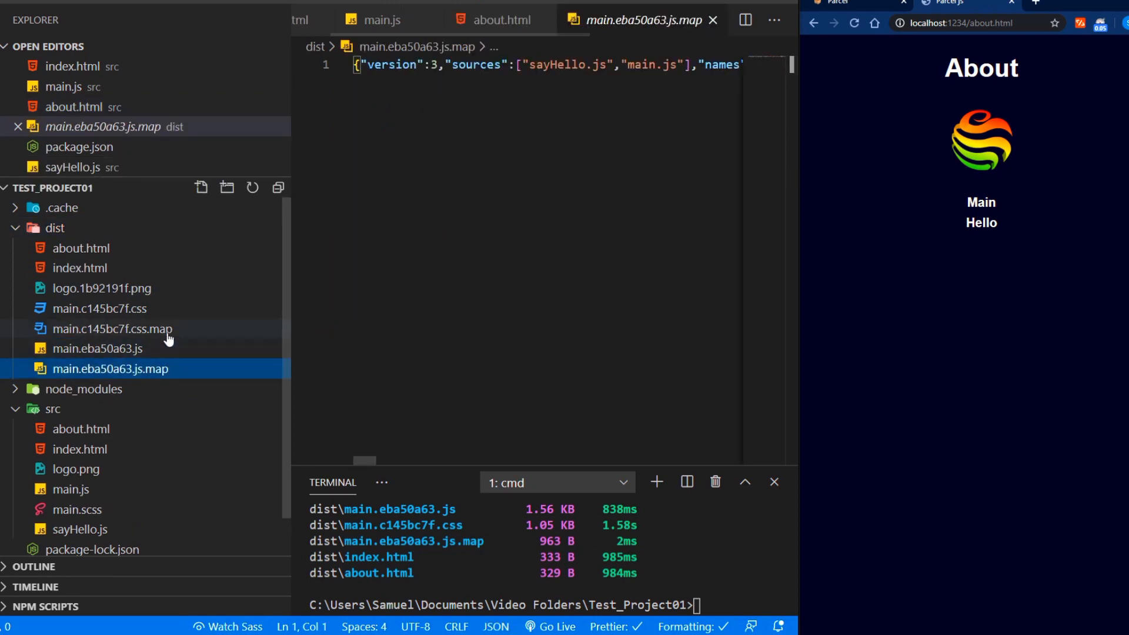
Open the minified build files in dist, ending on dist/index.html's single-line markup
click(81, 268)
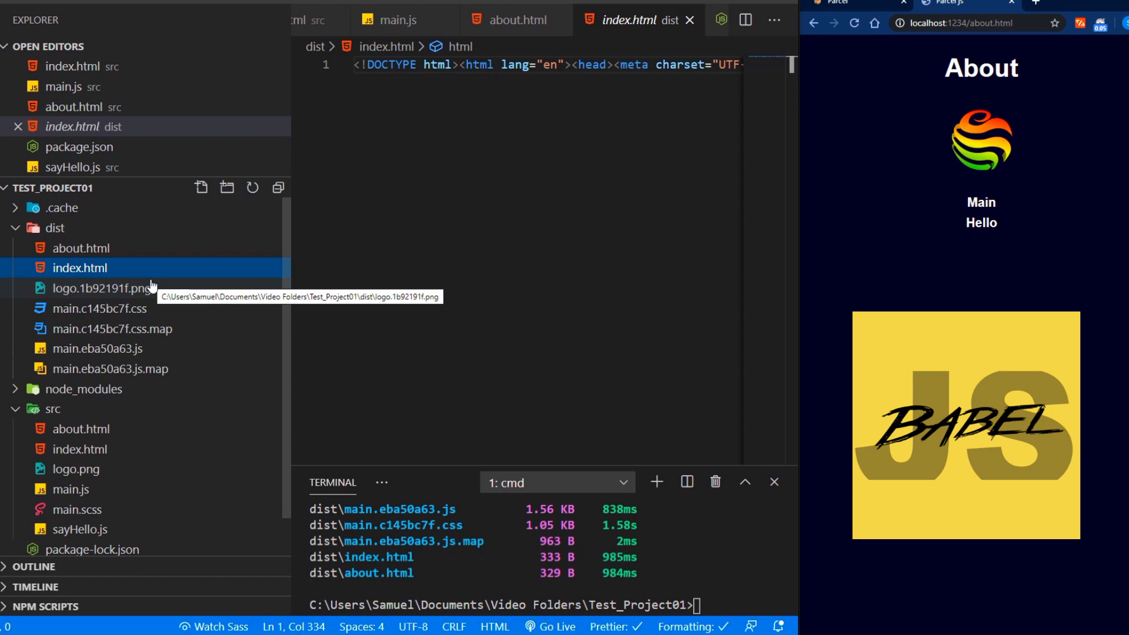
click(101, 349)
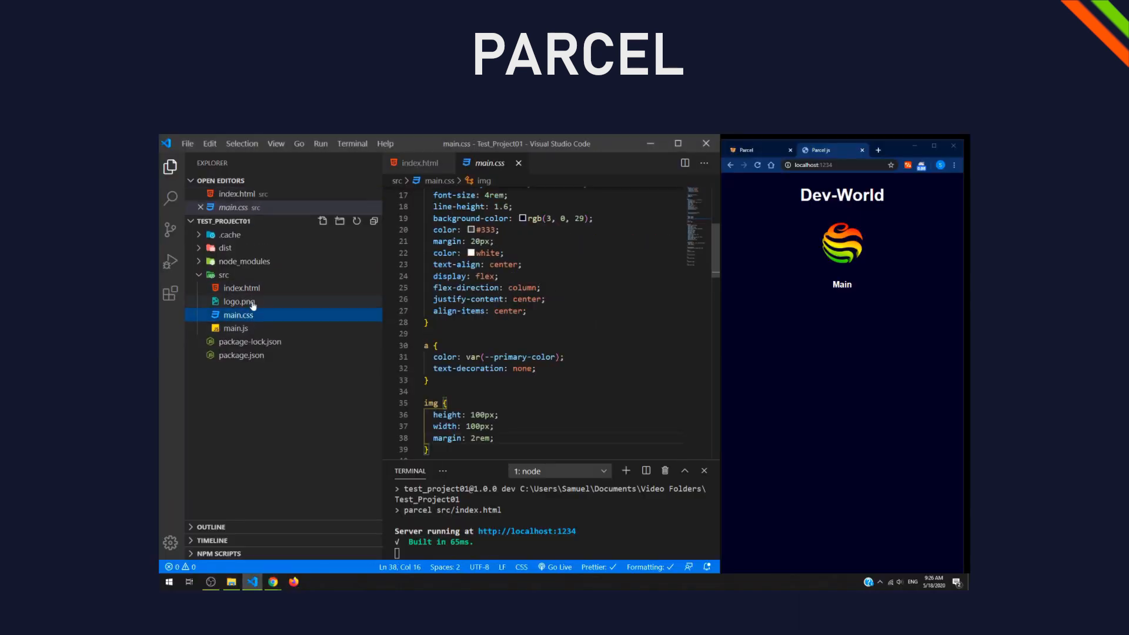
right_click(236, 315)
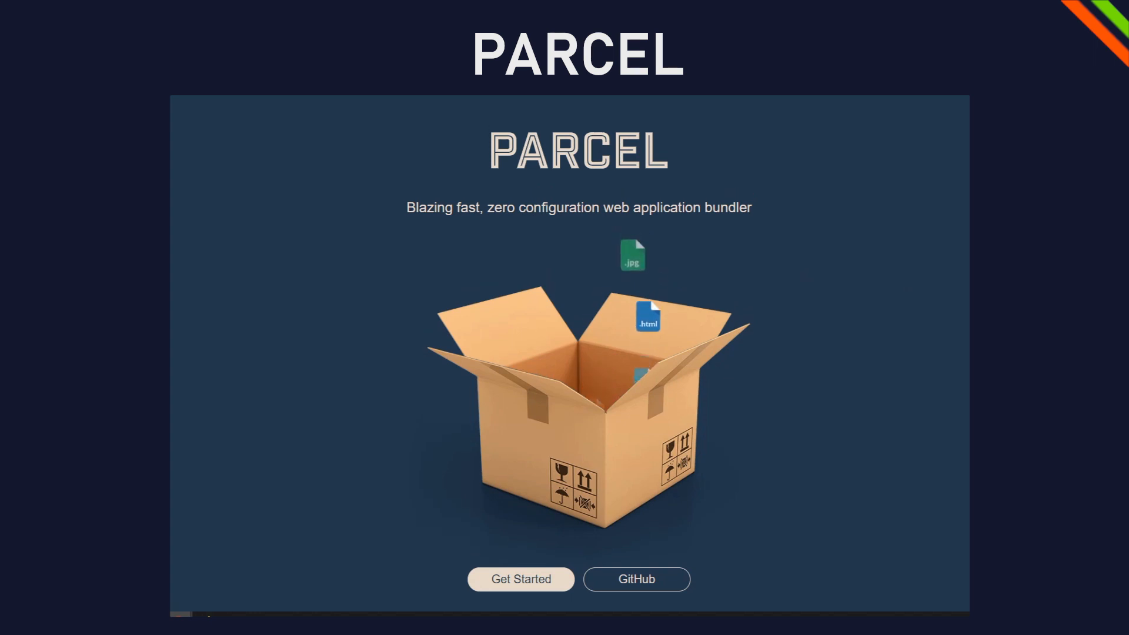
Scroll the Parcel homepage down to the feature list and Hello World example
scroll(down, 3)
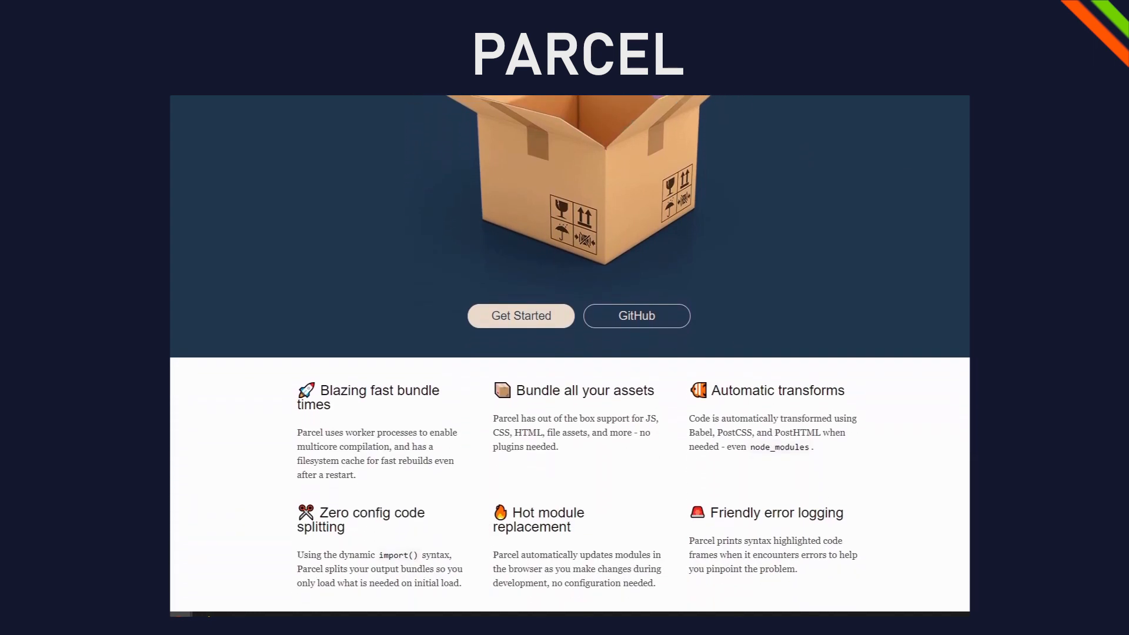
scroll(down, 3)
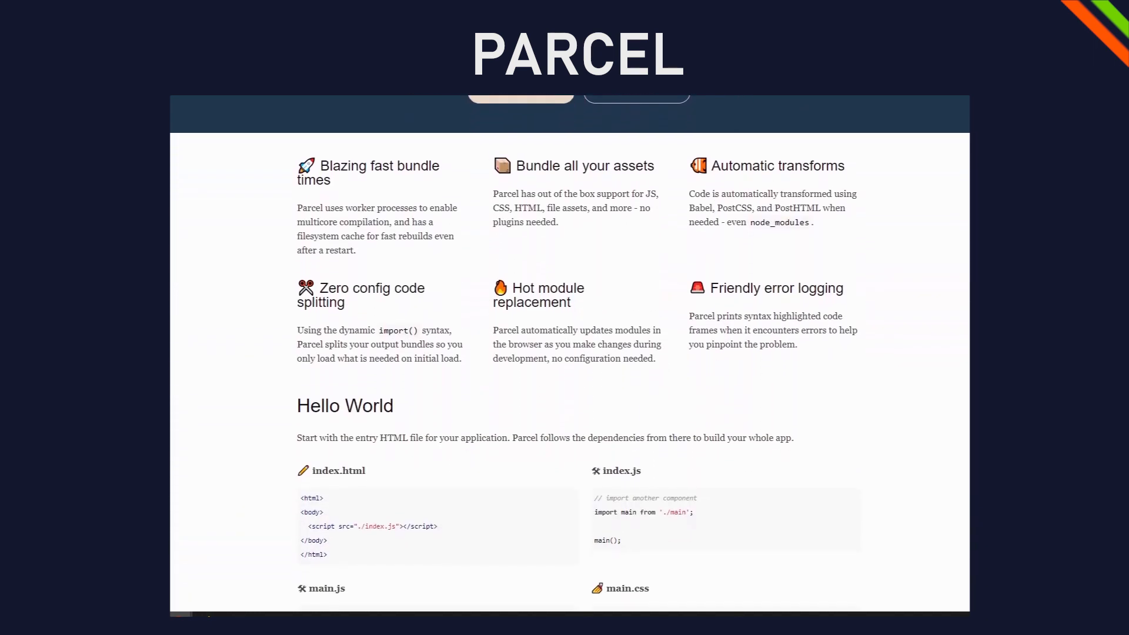